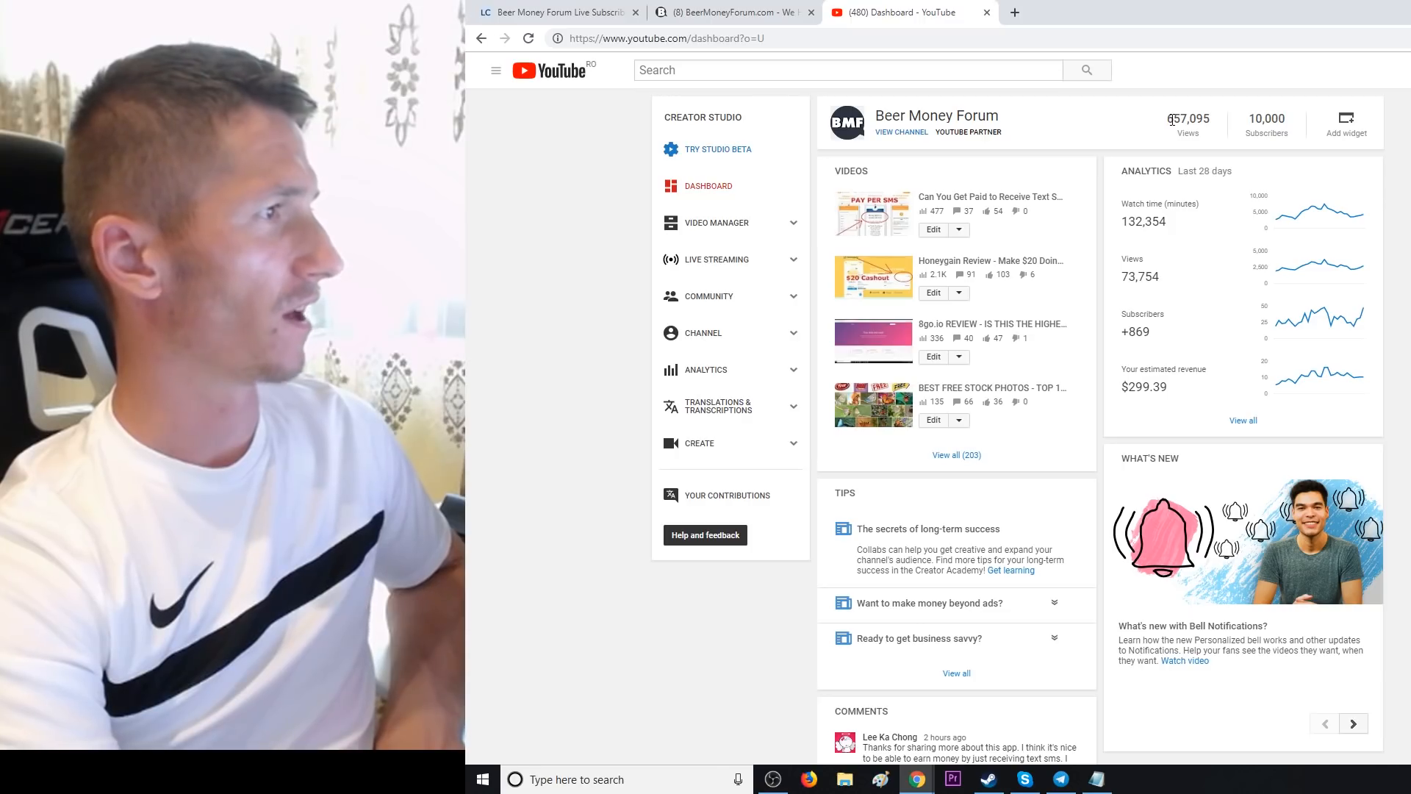
# - Highlight the 10,000 subscriber count, then open the Subscribers report (834 net, 1,045 gained, 211 lost)
pyautogui.doubleClick(1265, 118)
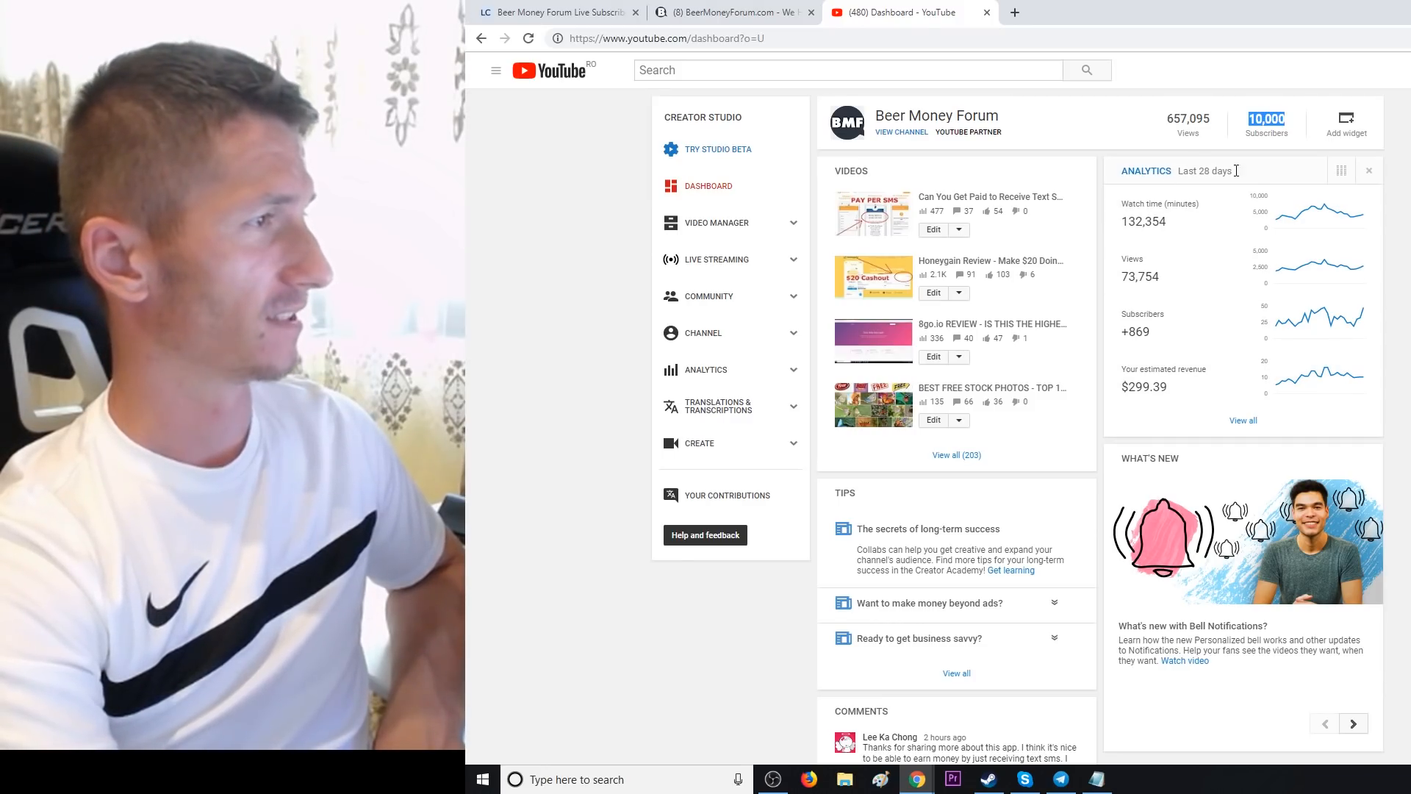
pyautogui.moveTo(1333, 385)
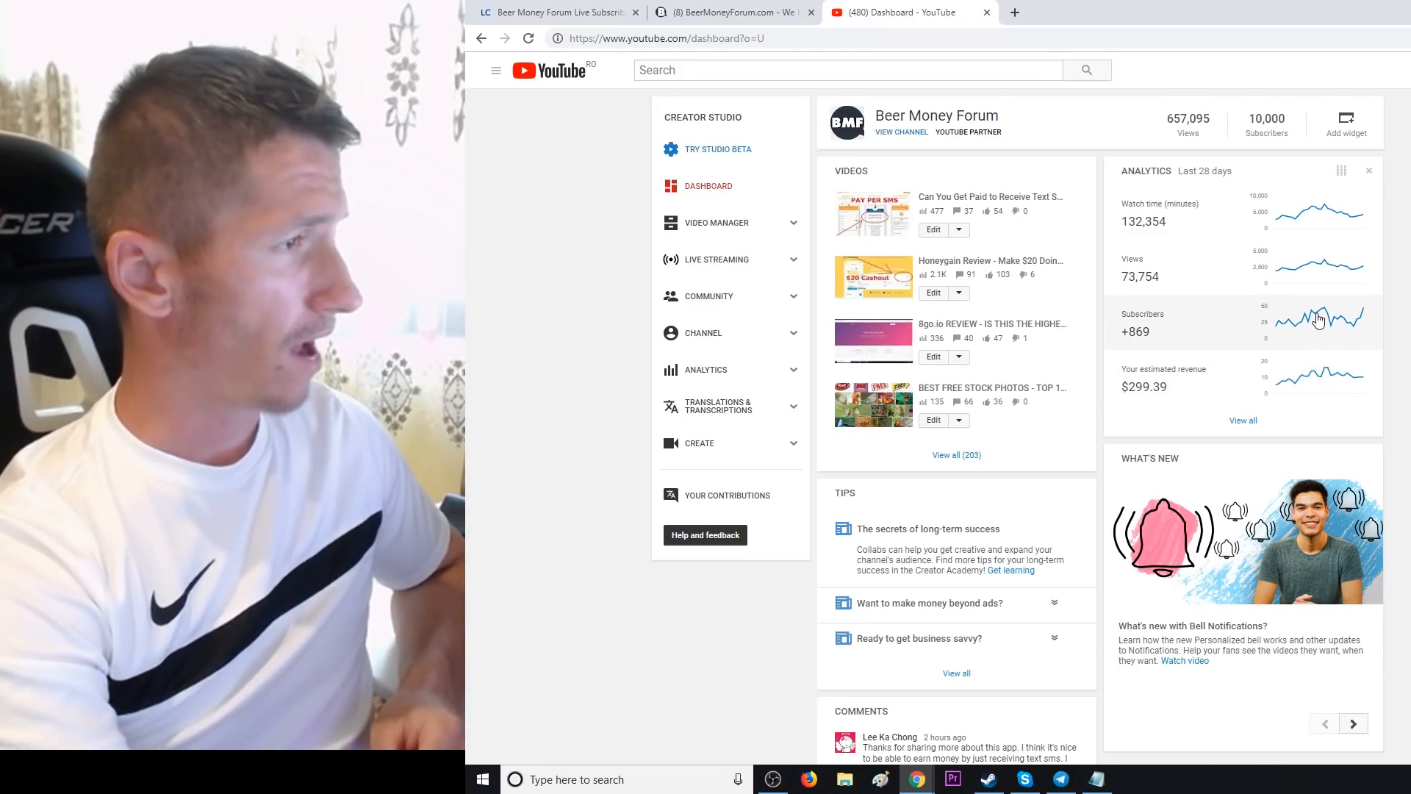
pyautogui.click(1318, 320)
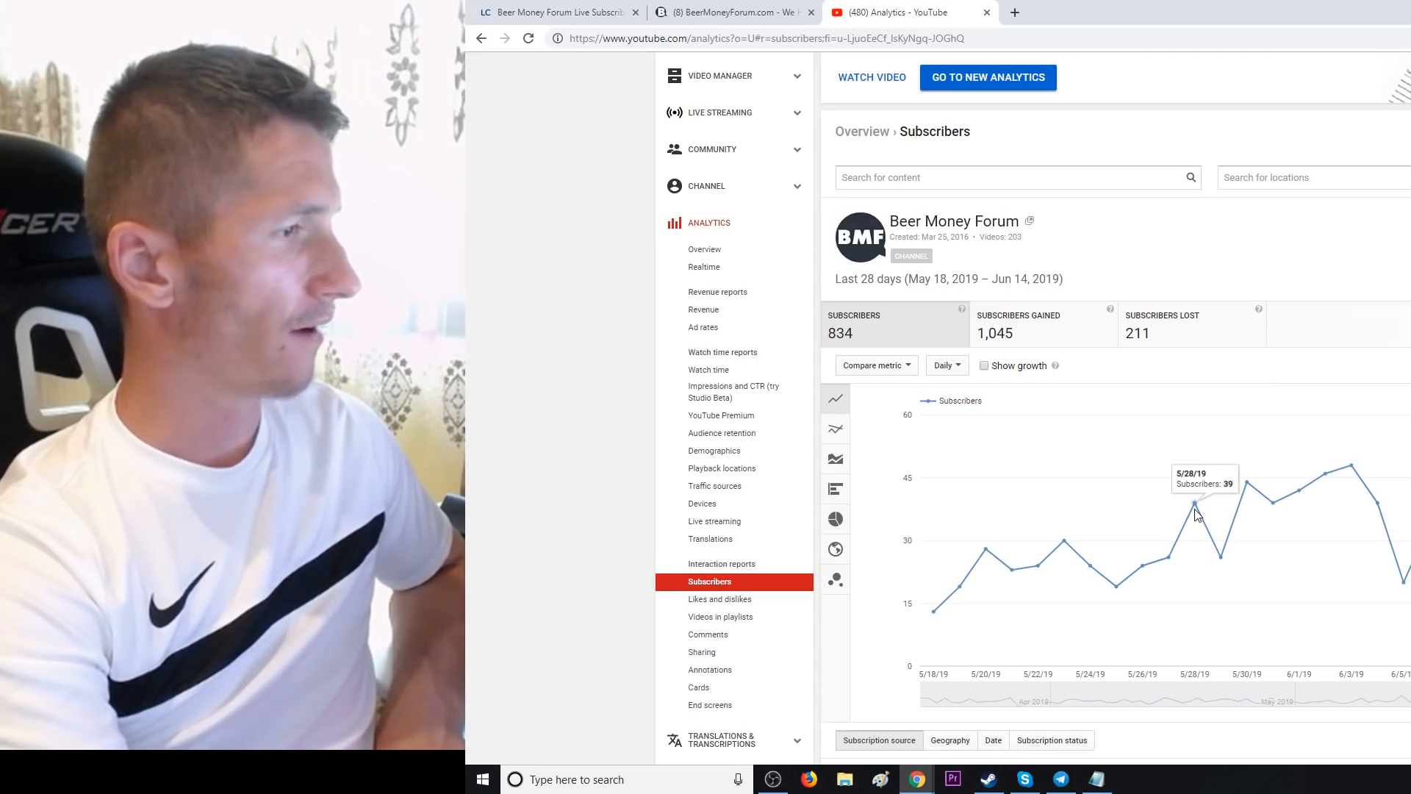
pyautogui.moveTo(1252, 485)
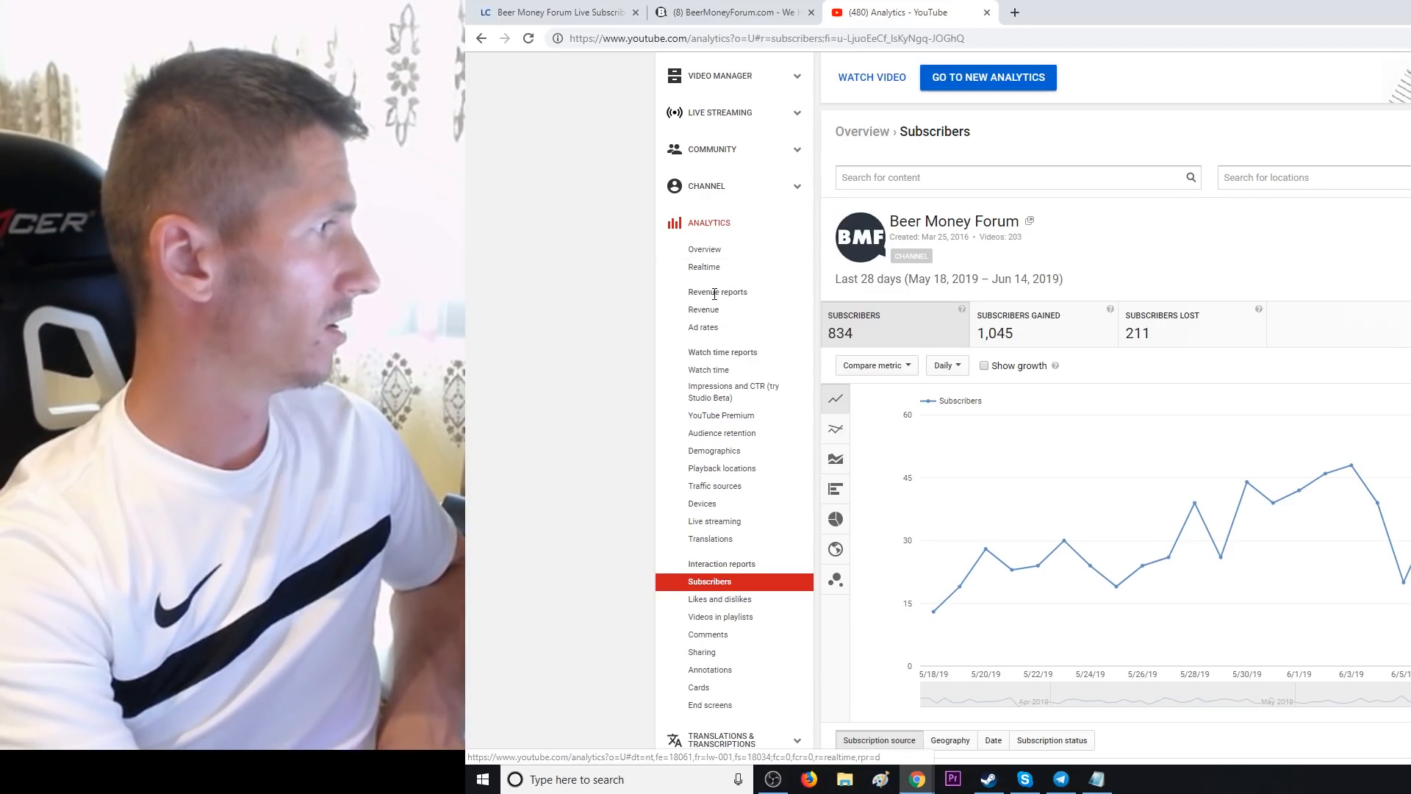
# - Open the Revenue report showing $293.48 estimated revenue for the last 28 days
pyautogui.click(703, 310)
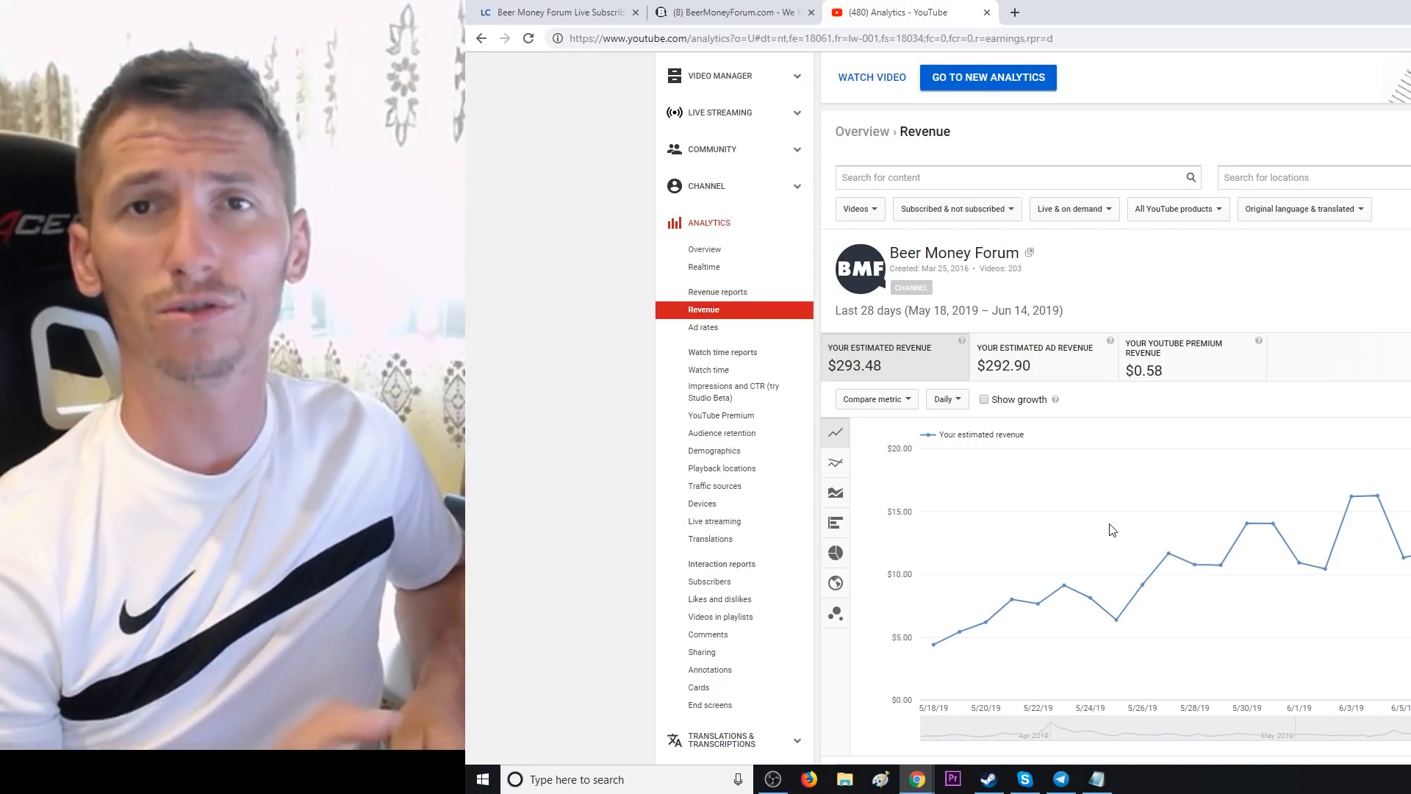
pyautogui.moveTo(1226, 569)
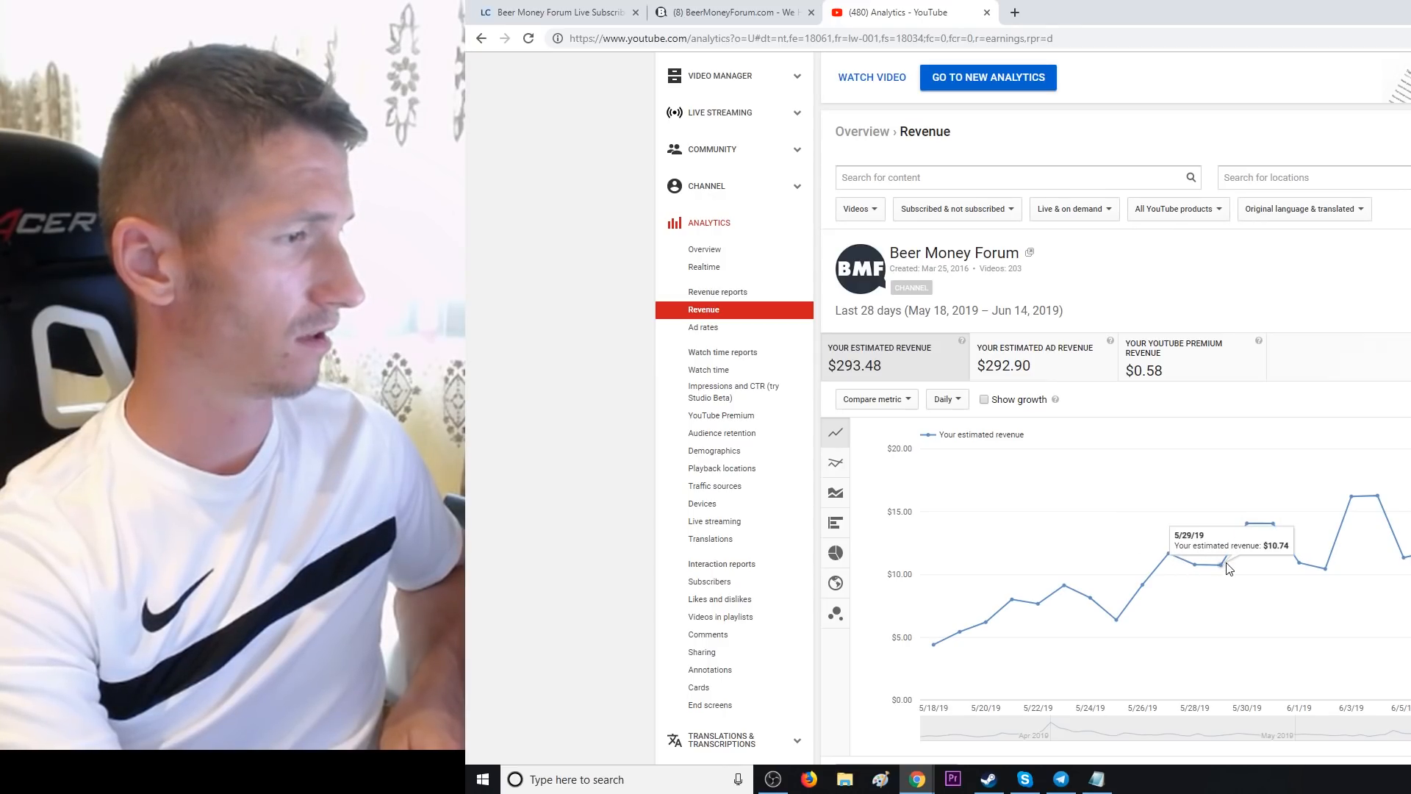
pyautogui.moveTo(1298, 573)
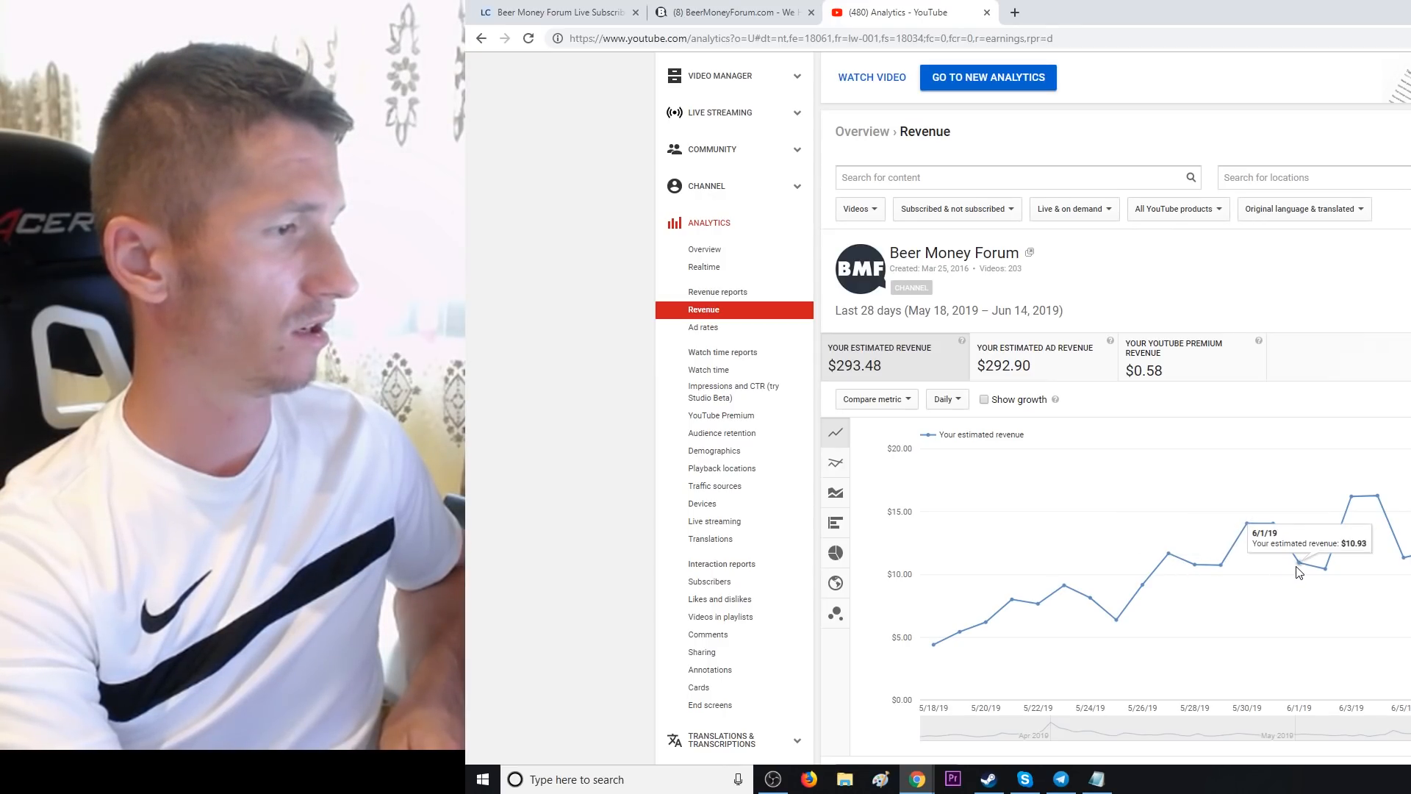
pyautogui.moveTo(1362, 502)
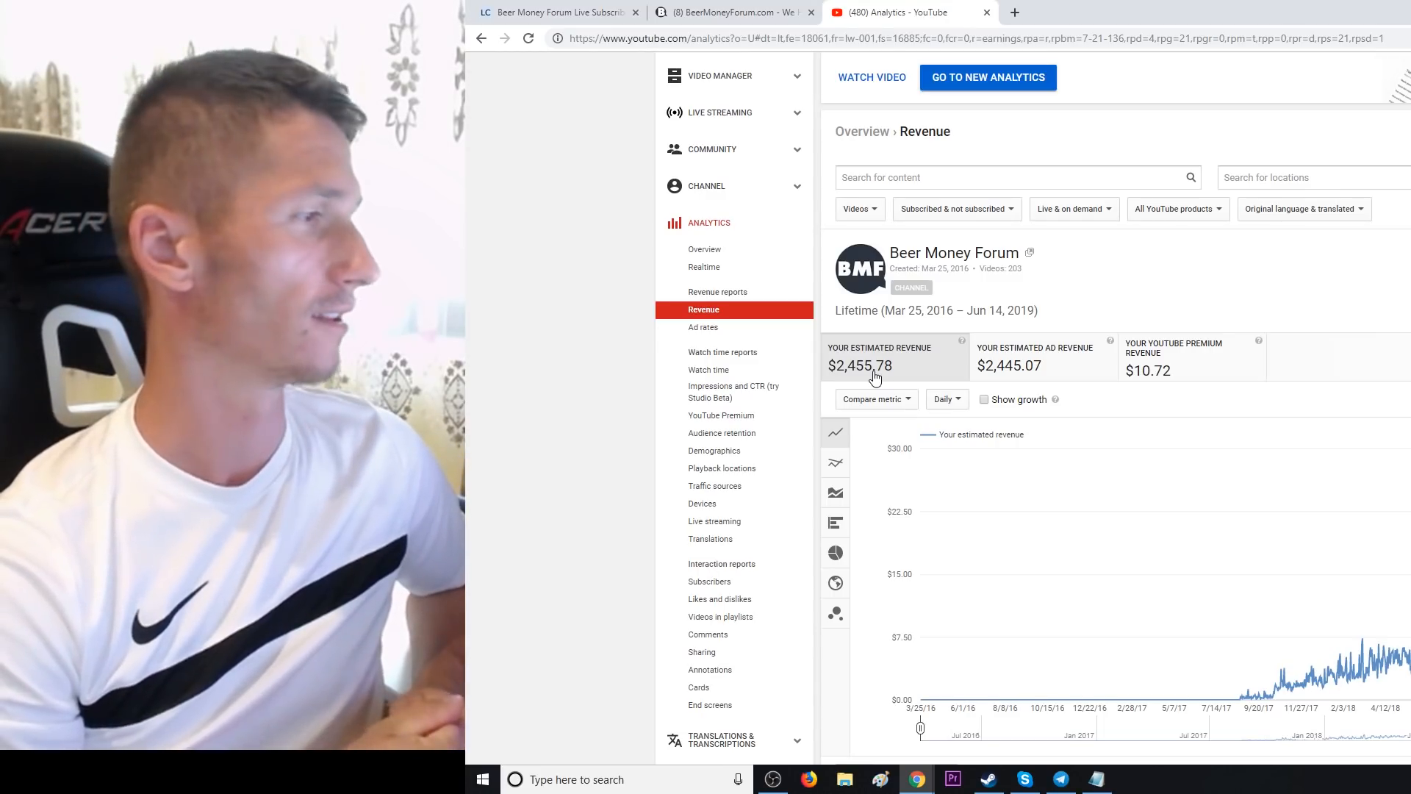
pyautogui.moveTo(1081, 304)
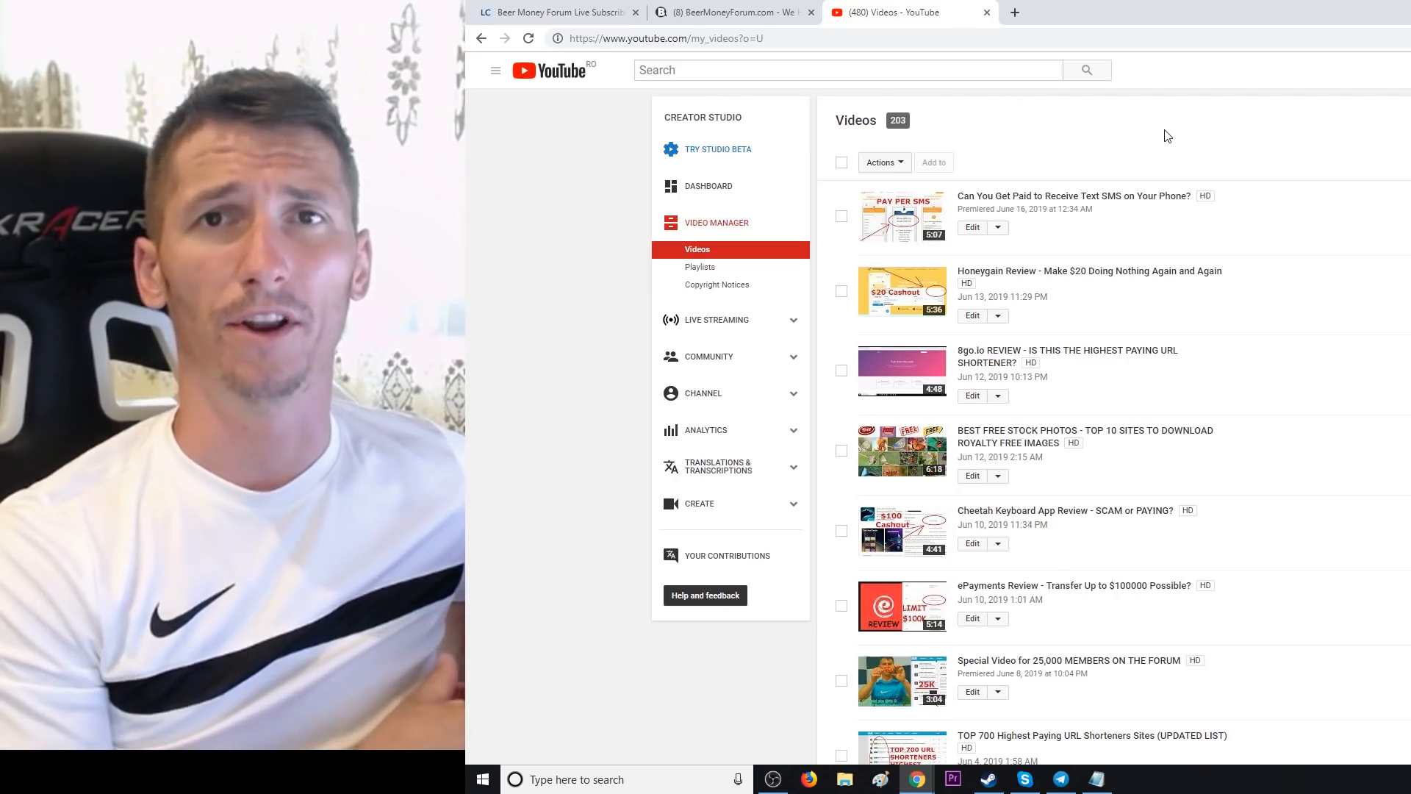
pyautogui.click(709, 185)
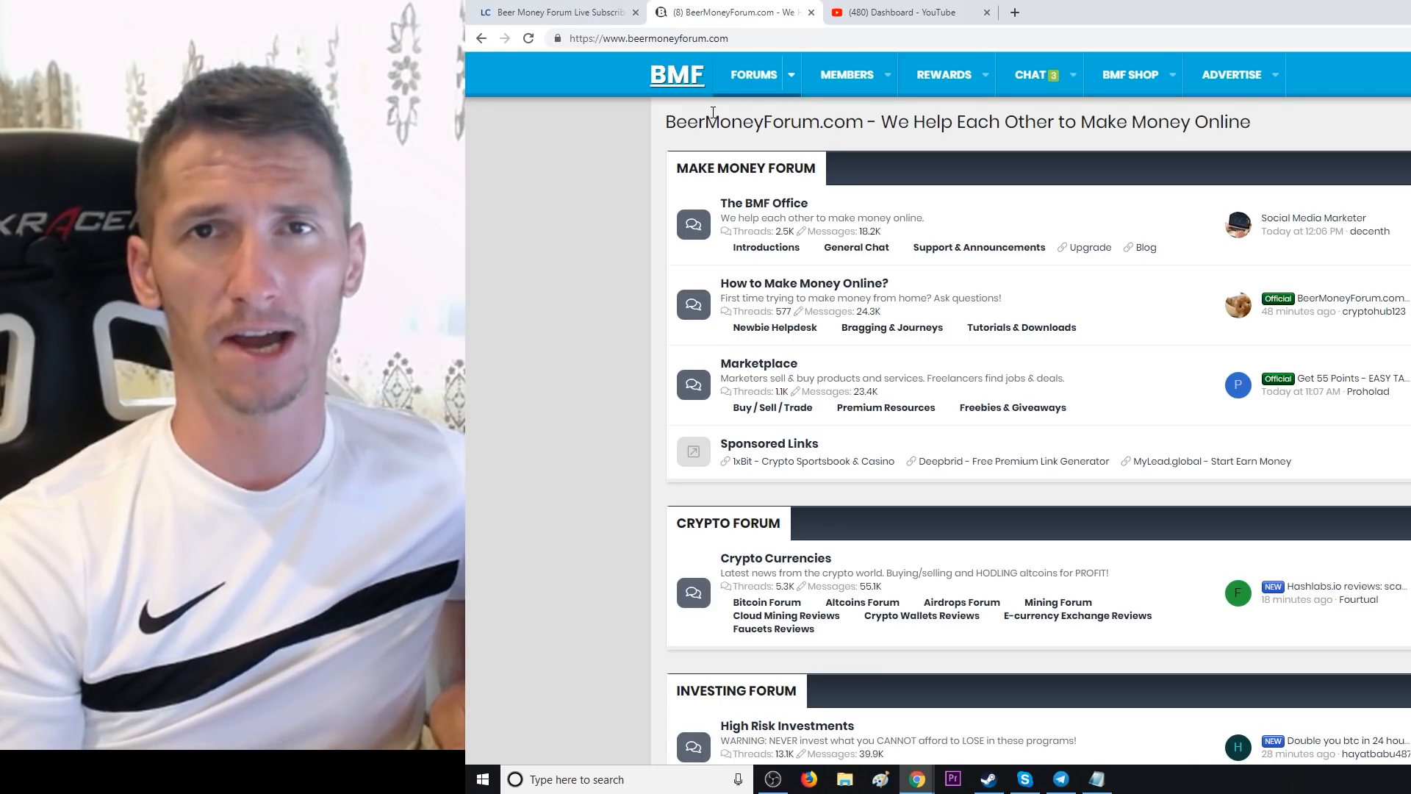
# - Return to the YouTube Dashboard and view the Analytics Overview: 72,933 views, 130,760 watch minutes
pyautogui.click(900, 11)
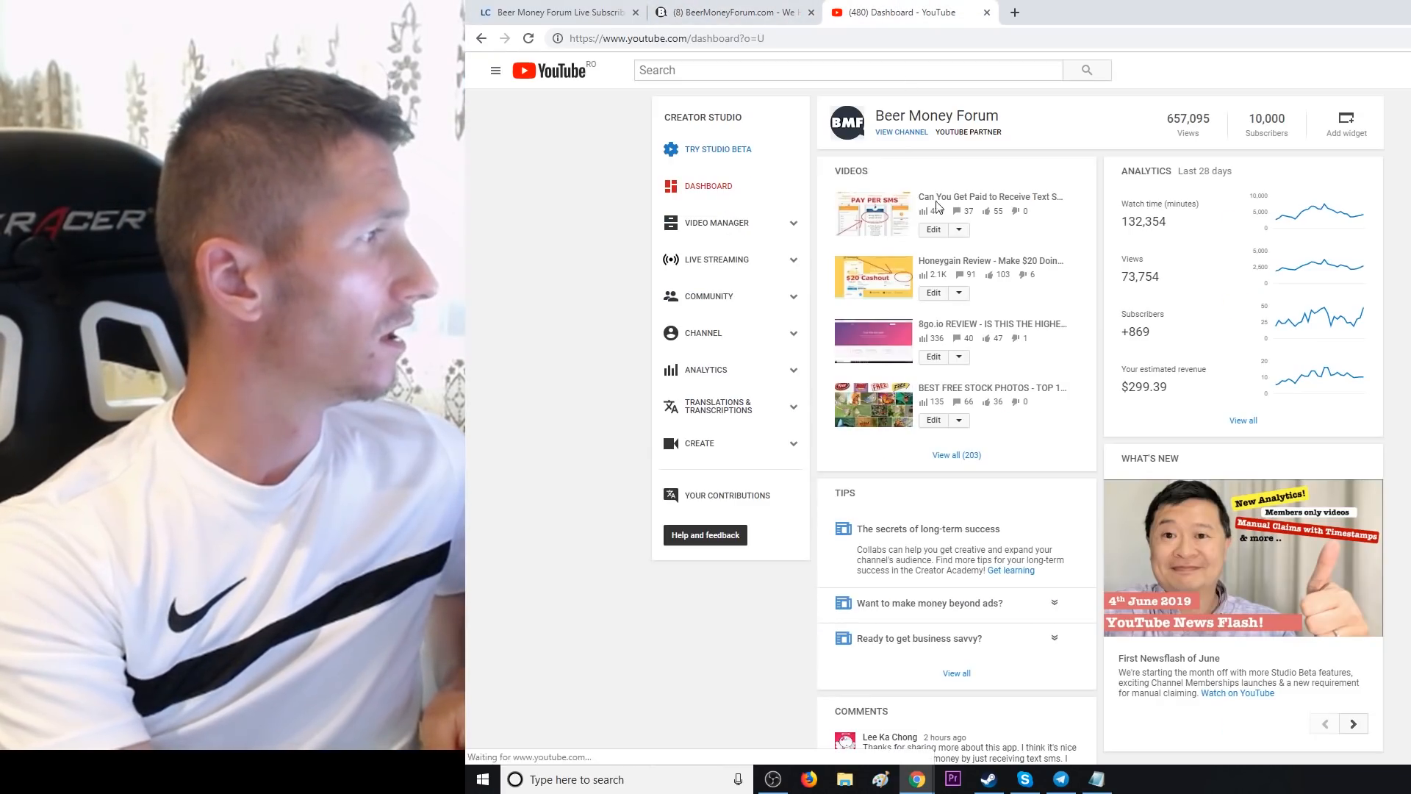
pyautogui.moveTo(720, 336)
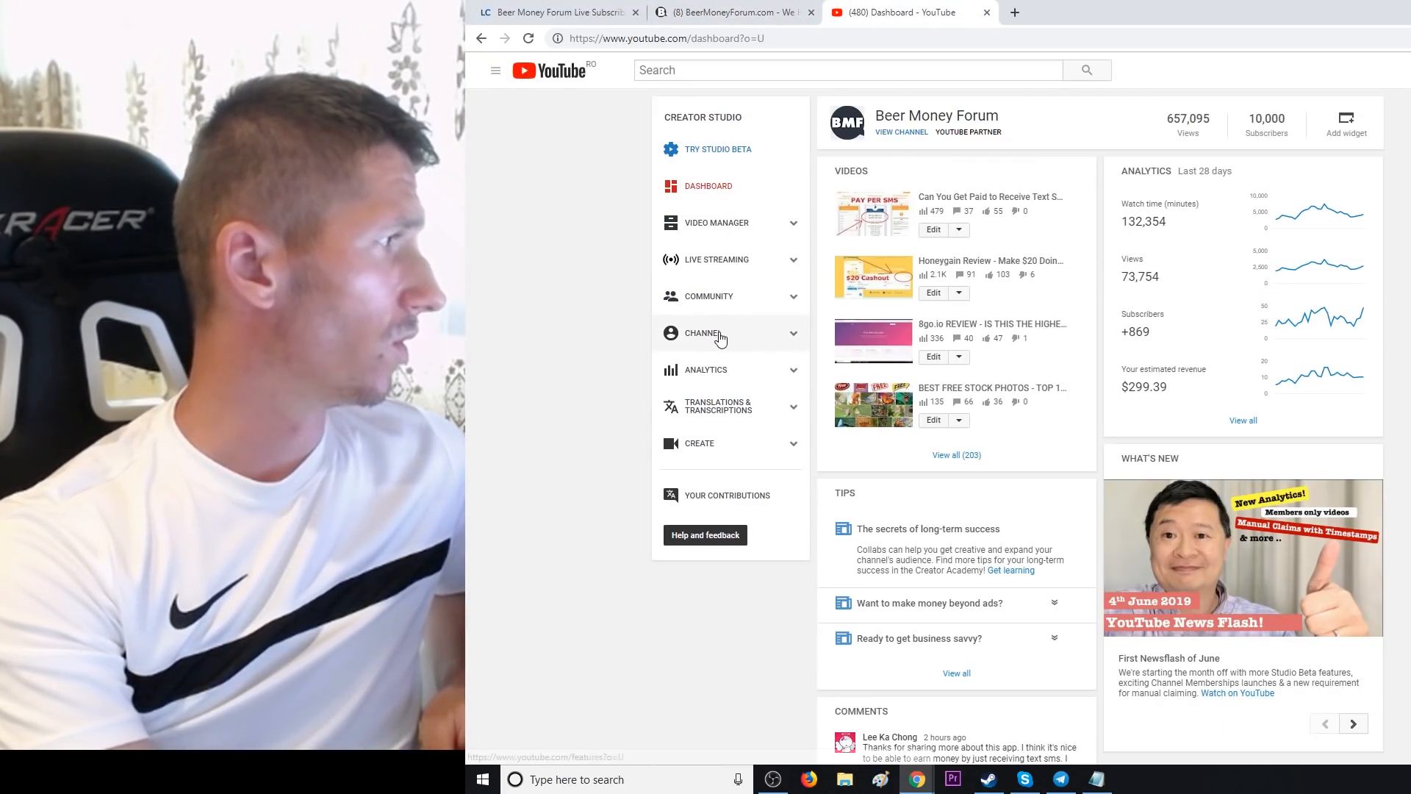
pyautogui.click(710, 369)
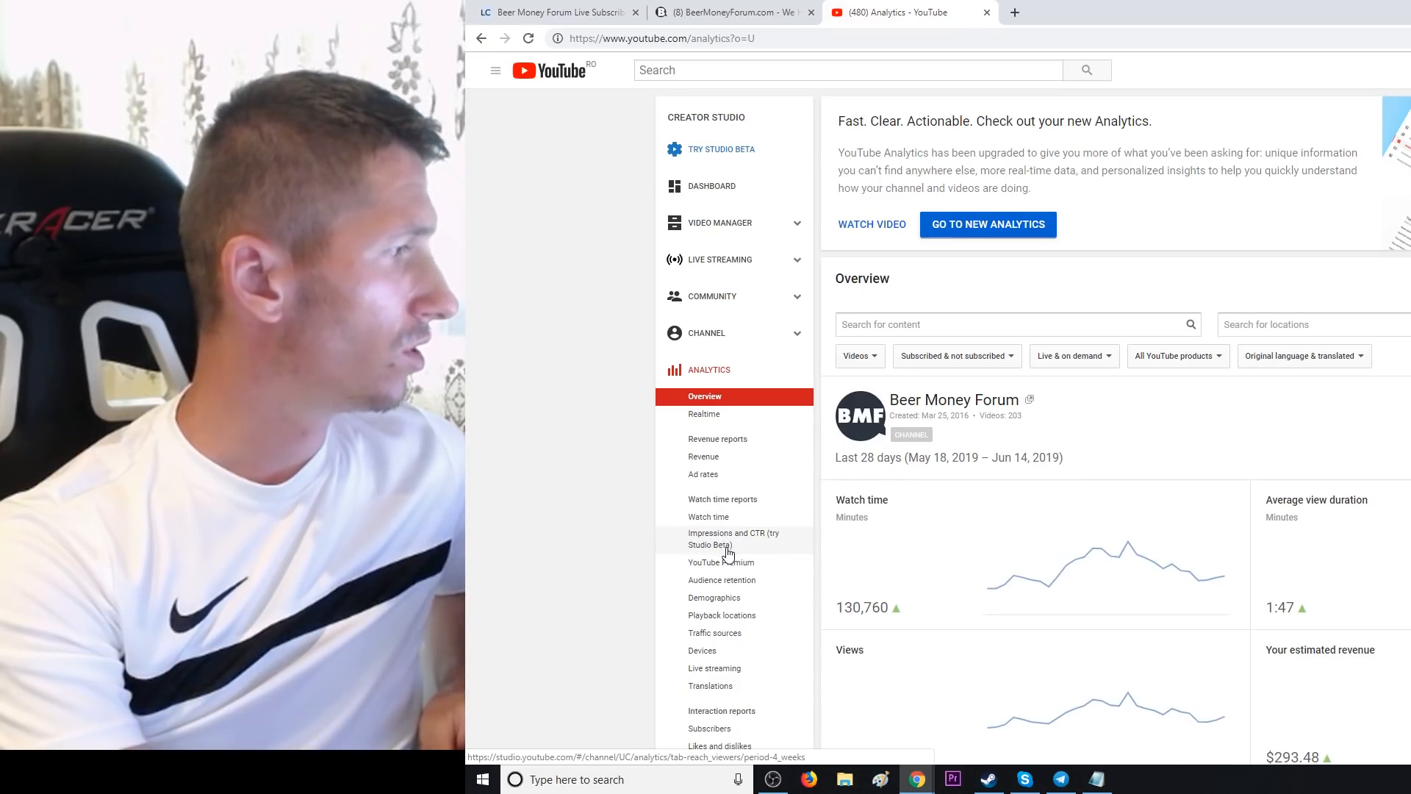
pyautogui.scroll(-3)
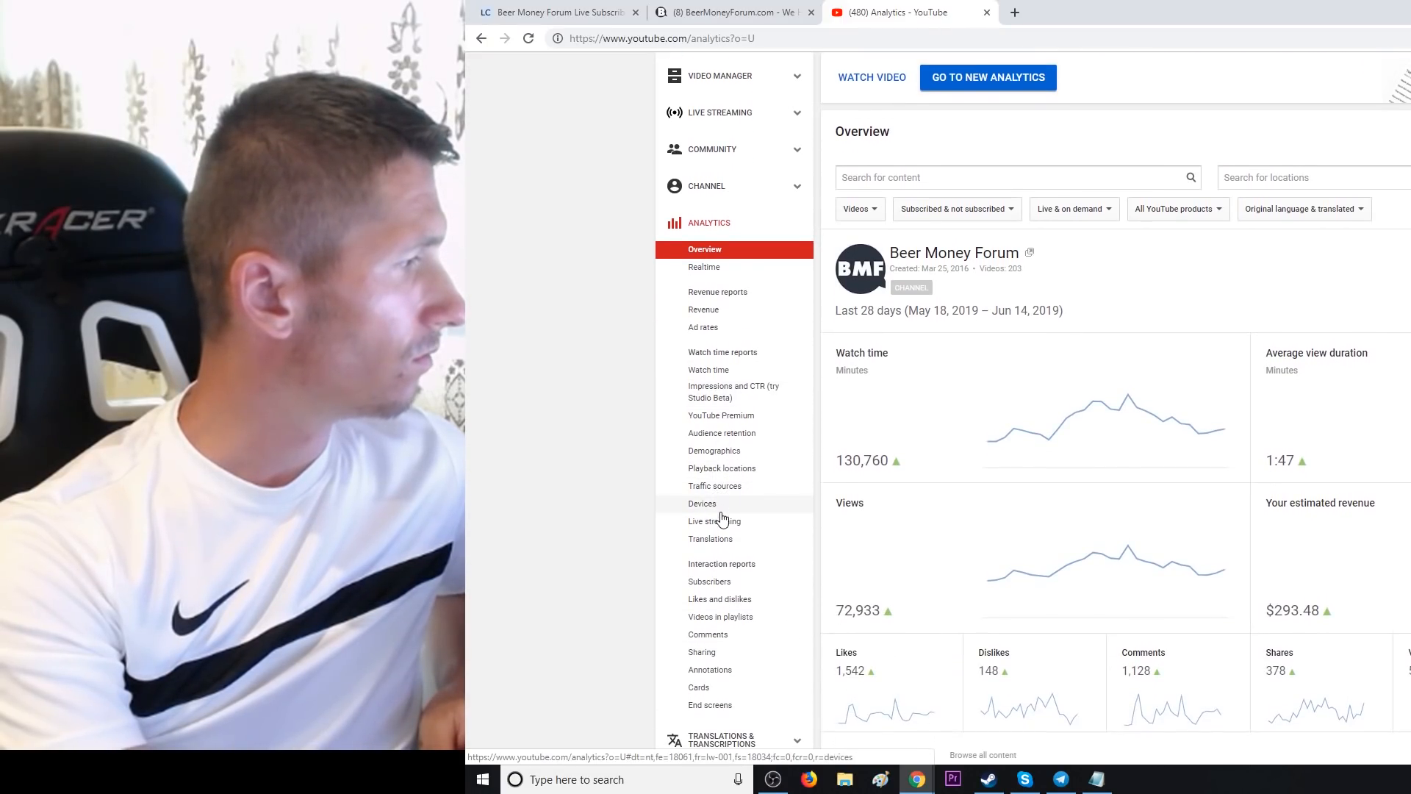
# - Reopen the Subscribers report to see 834 net subscribers broken down by subscription source
pyautogui.click(709, 581)
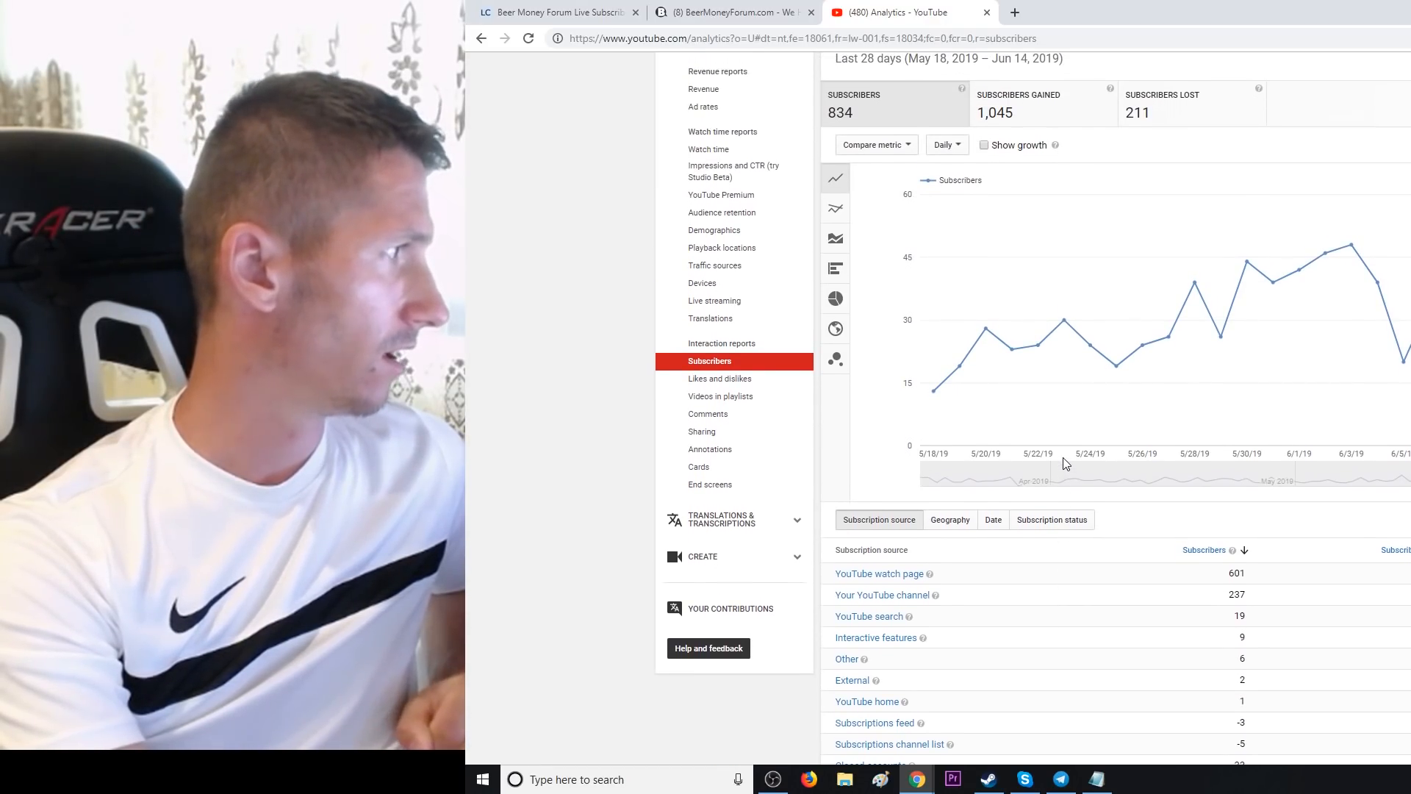
pyautogui.moveTo(714, 265)
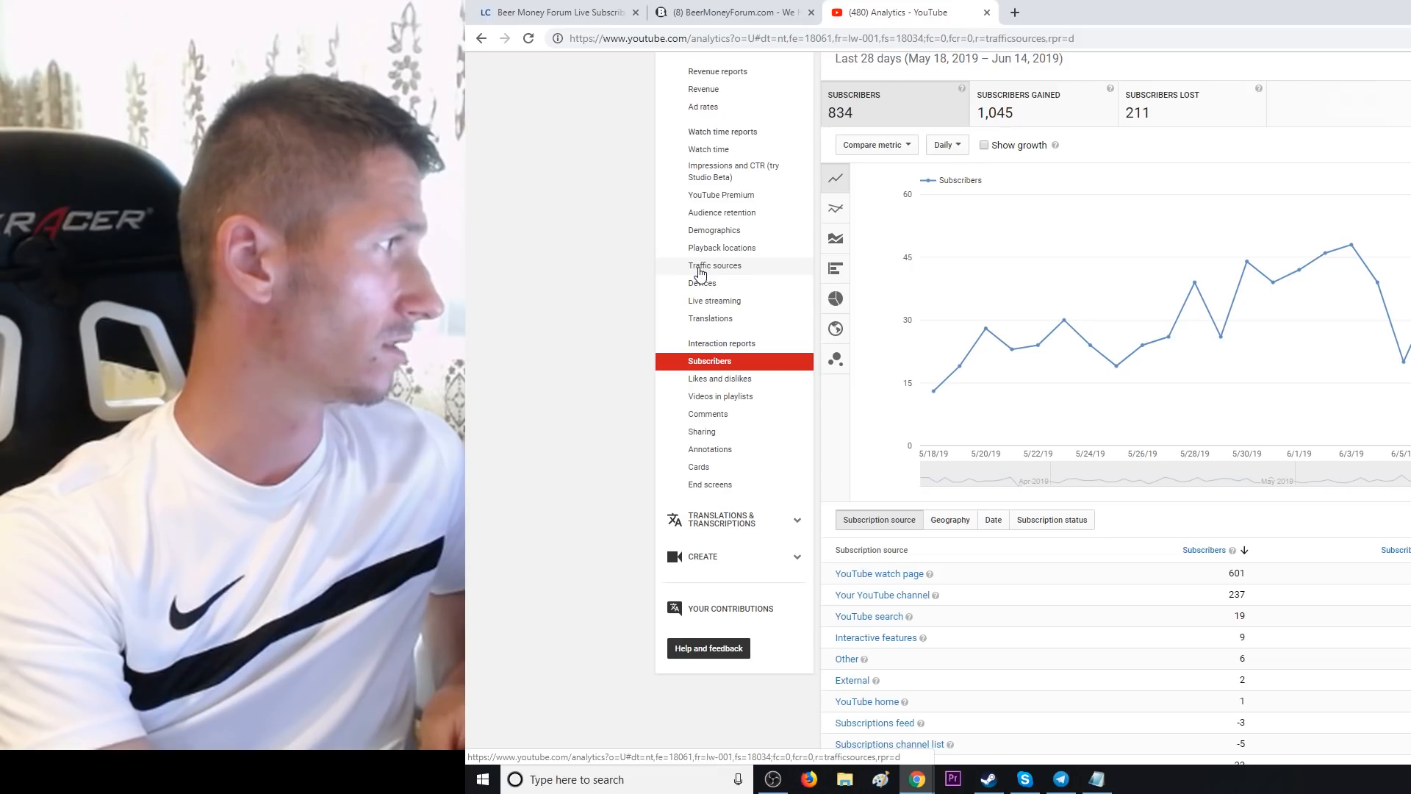
# - Show the Traffic sources report's external breakdown, led by Google Search at 20,057 minutes (46%)
pyautogui.click(714, 265)
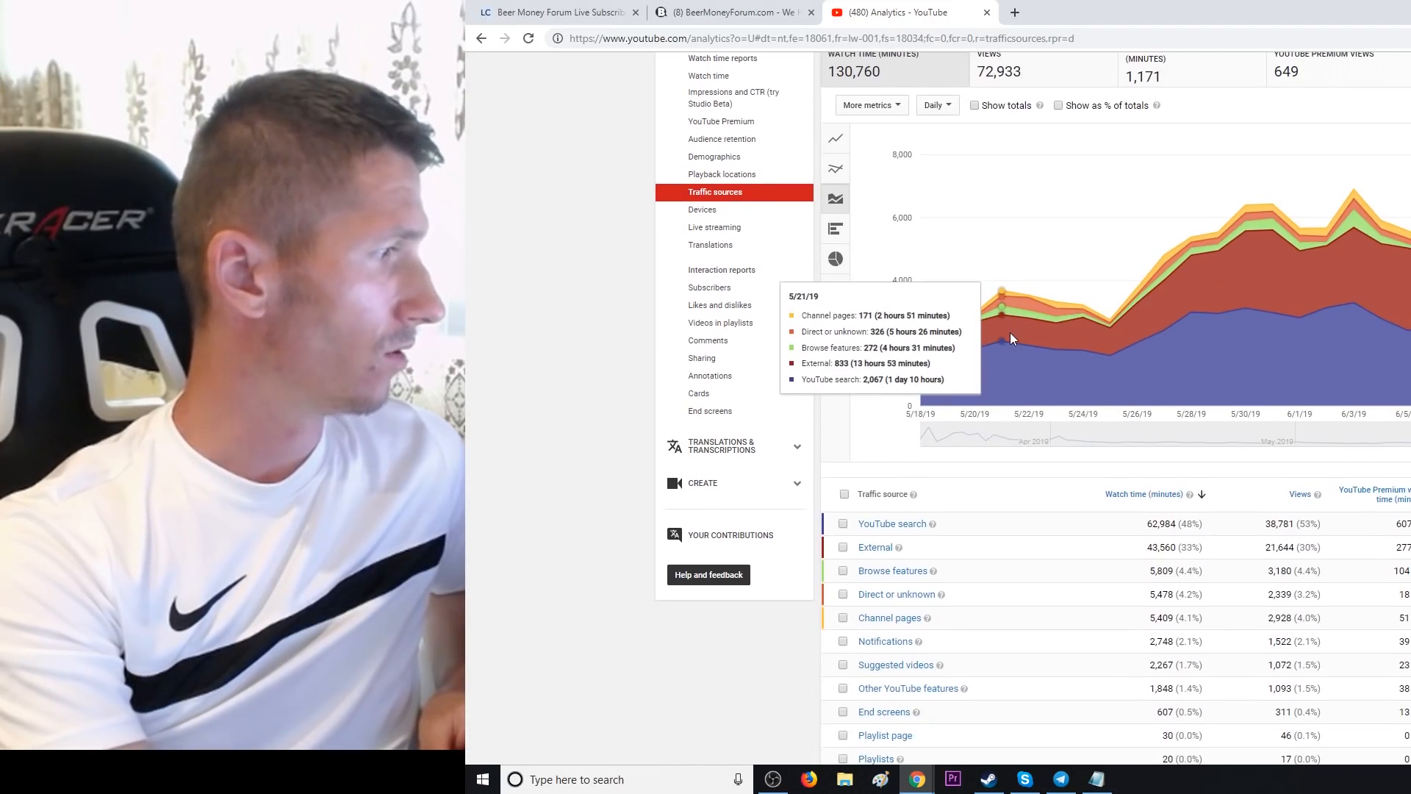
pyautogui.scroll(-3)
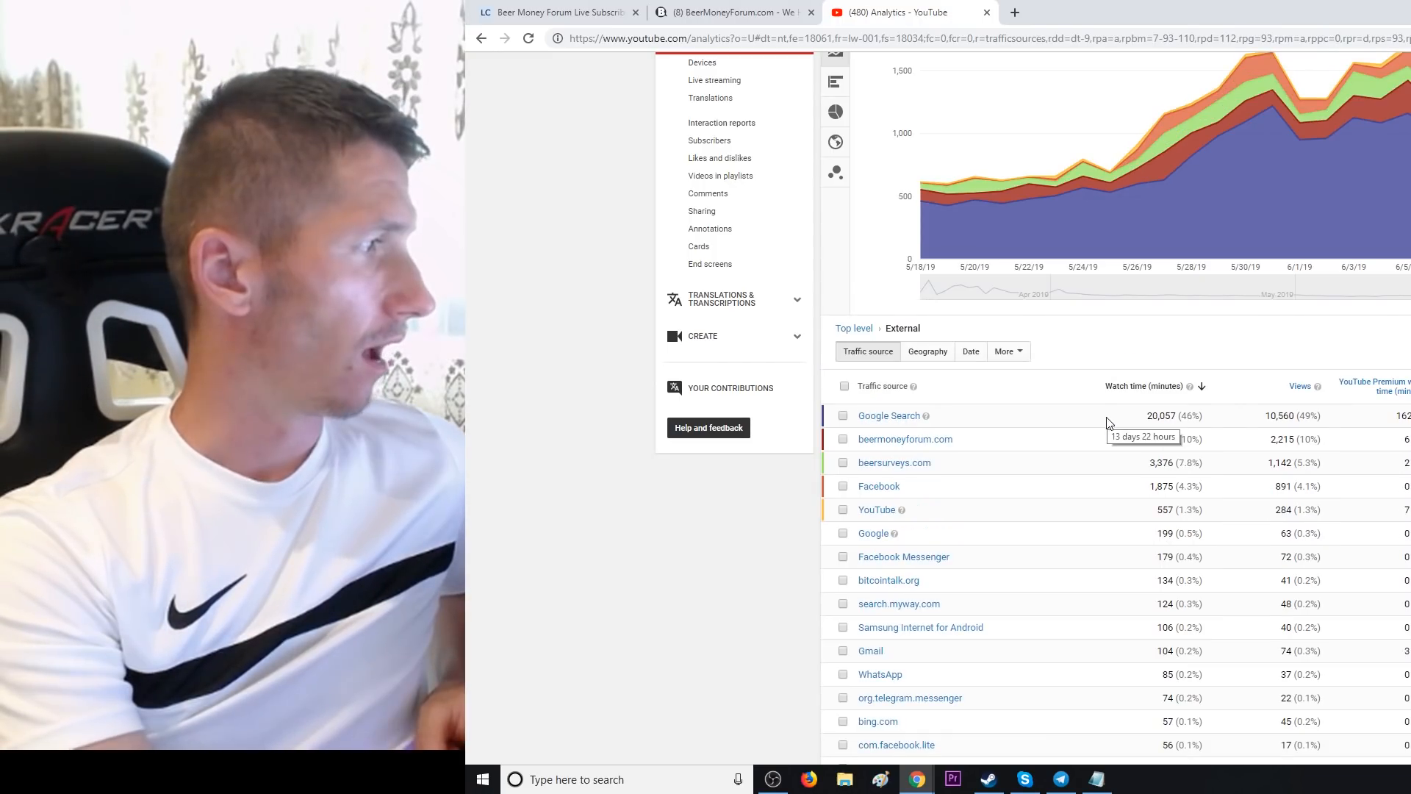
pyautogui.moveTo(1065, 410)
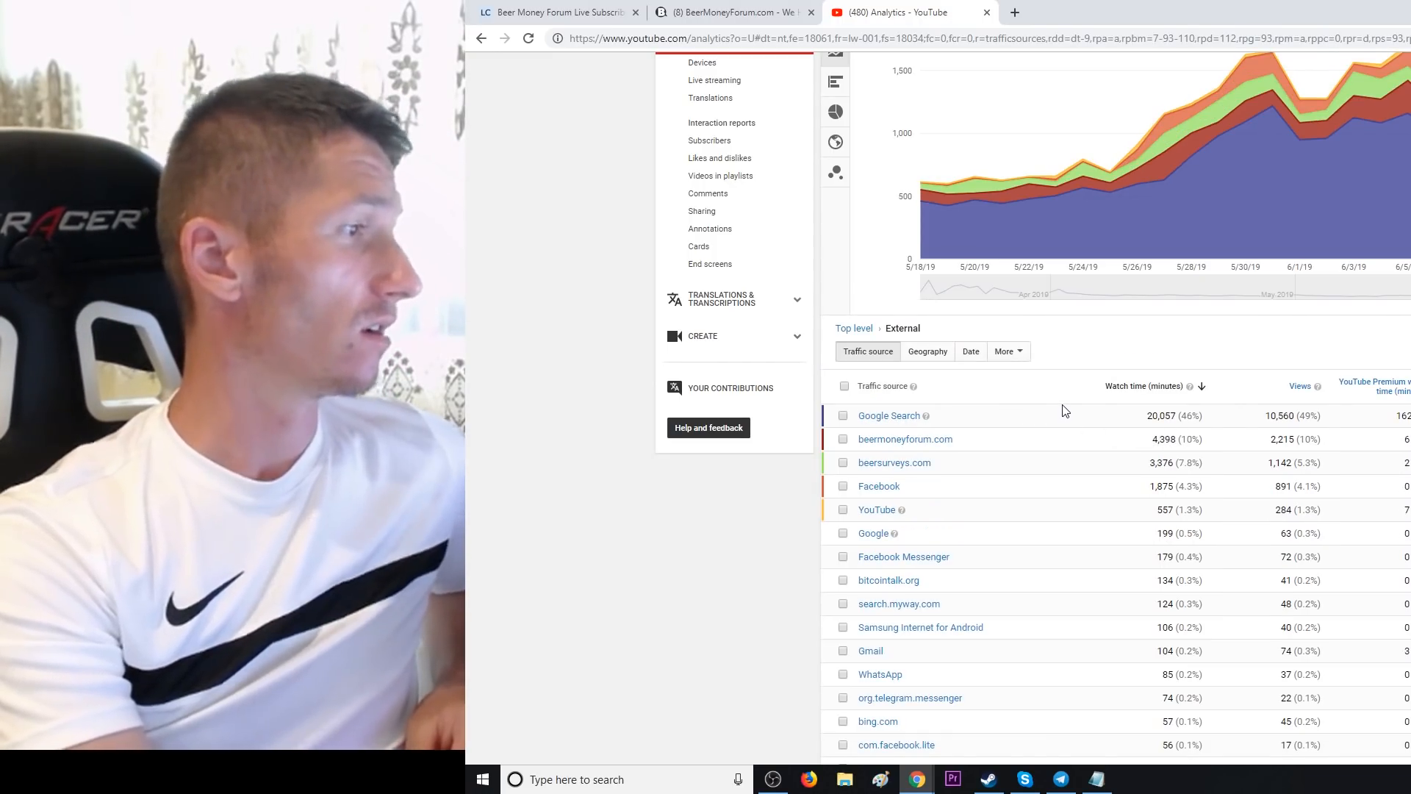
pyautogui.moveTo(1129, 422)
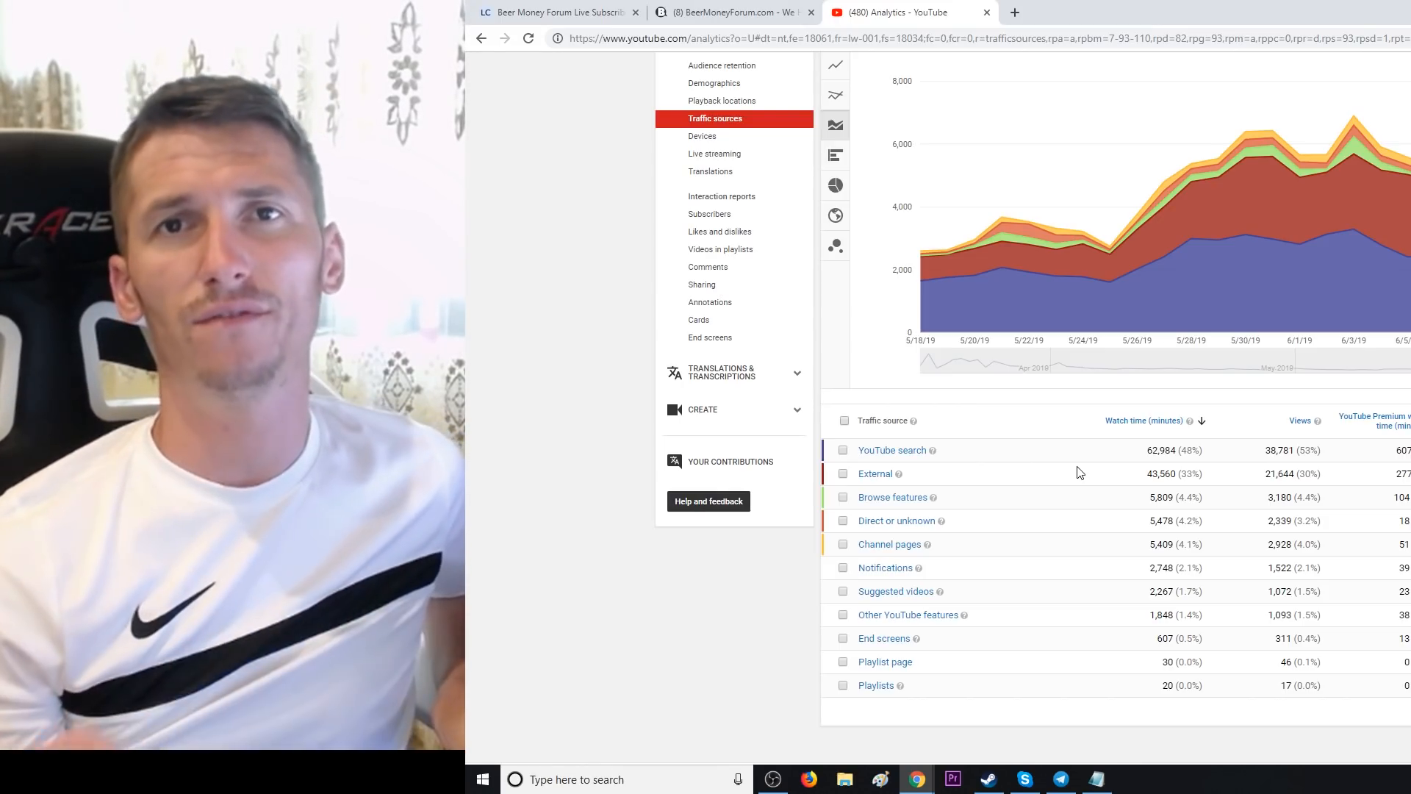
pyautogui.click(730, 12)
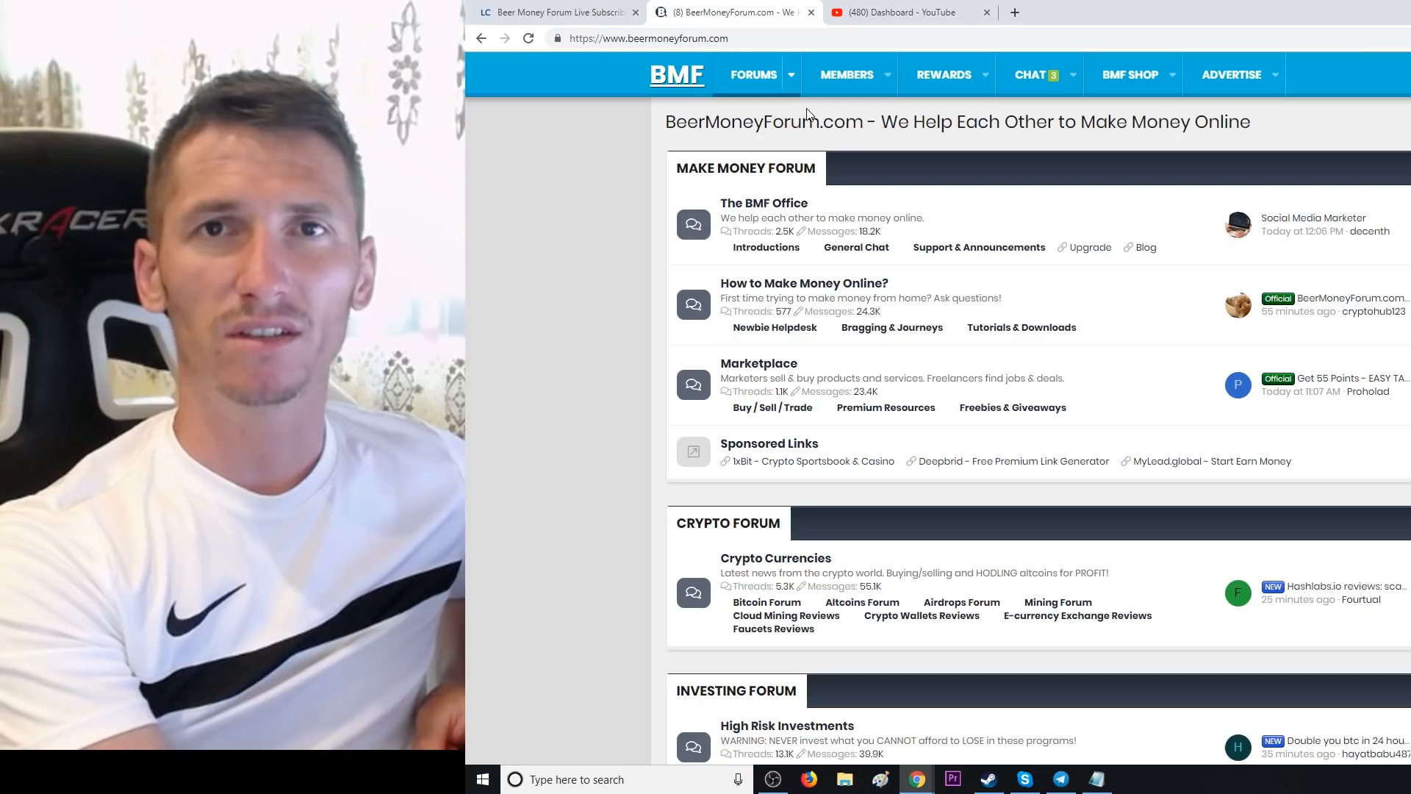
pyautogui.scroll(-3)
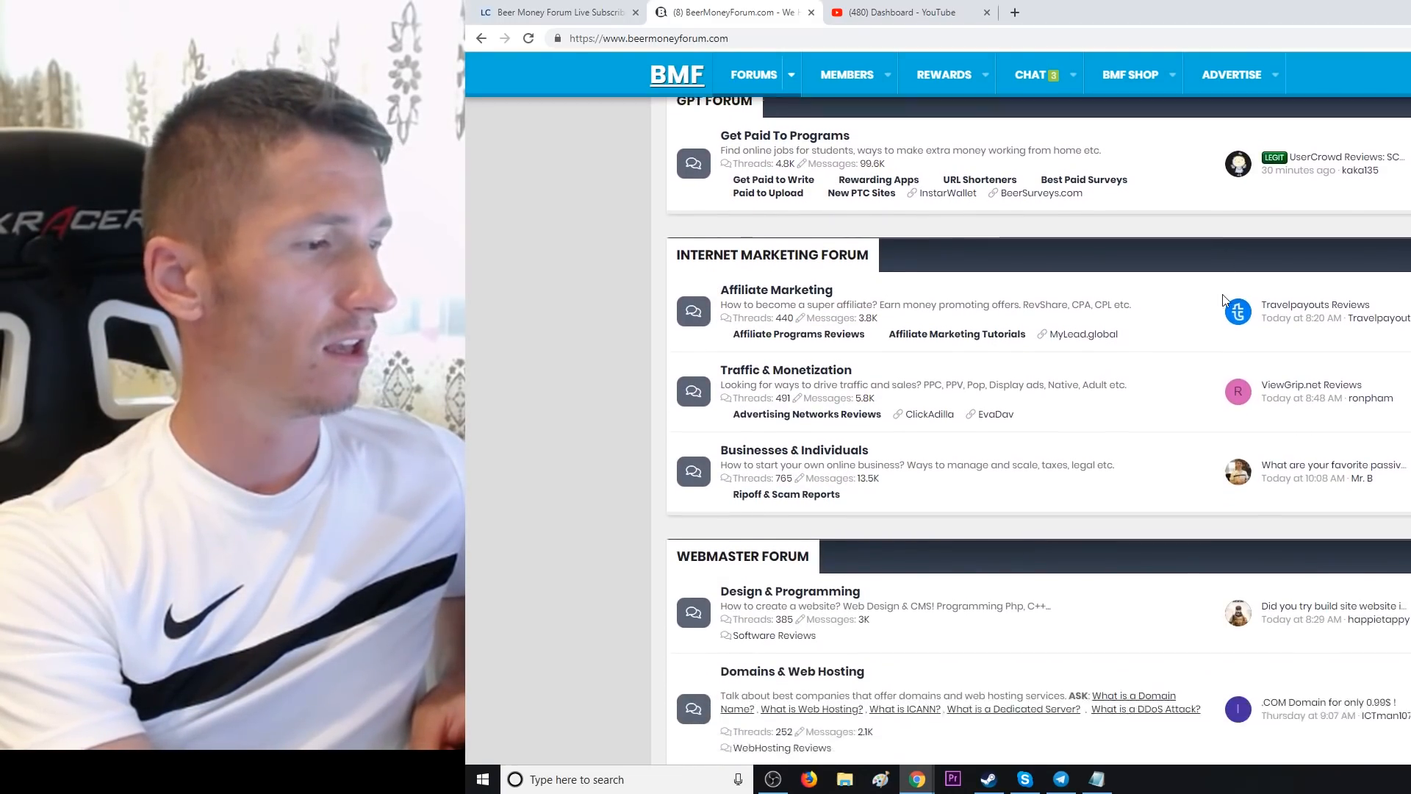
pyautogui.scroll(-3)
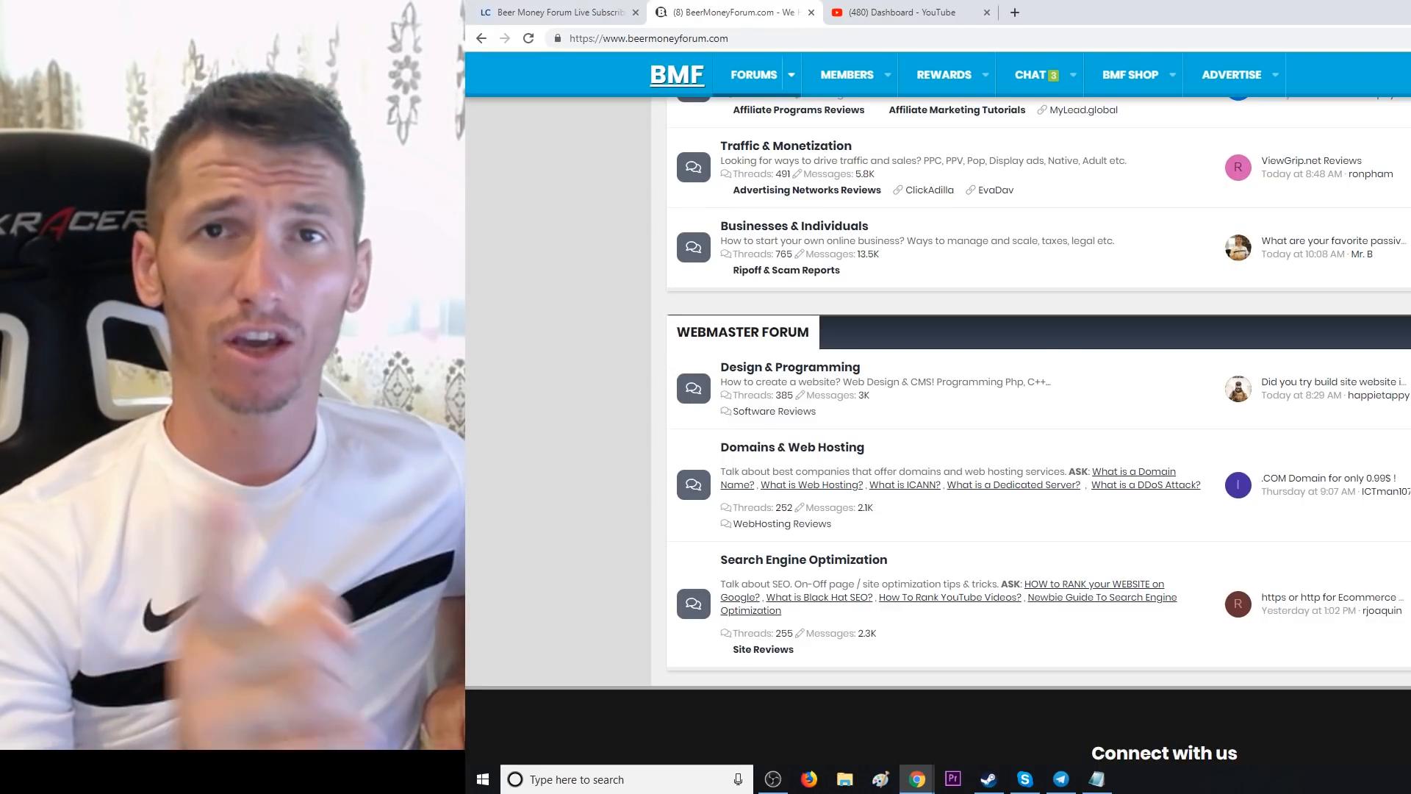
pyautogui.scroll(3)
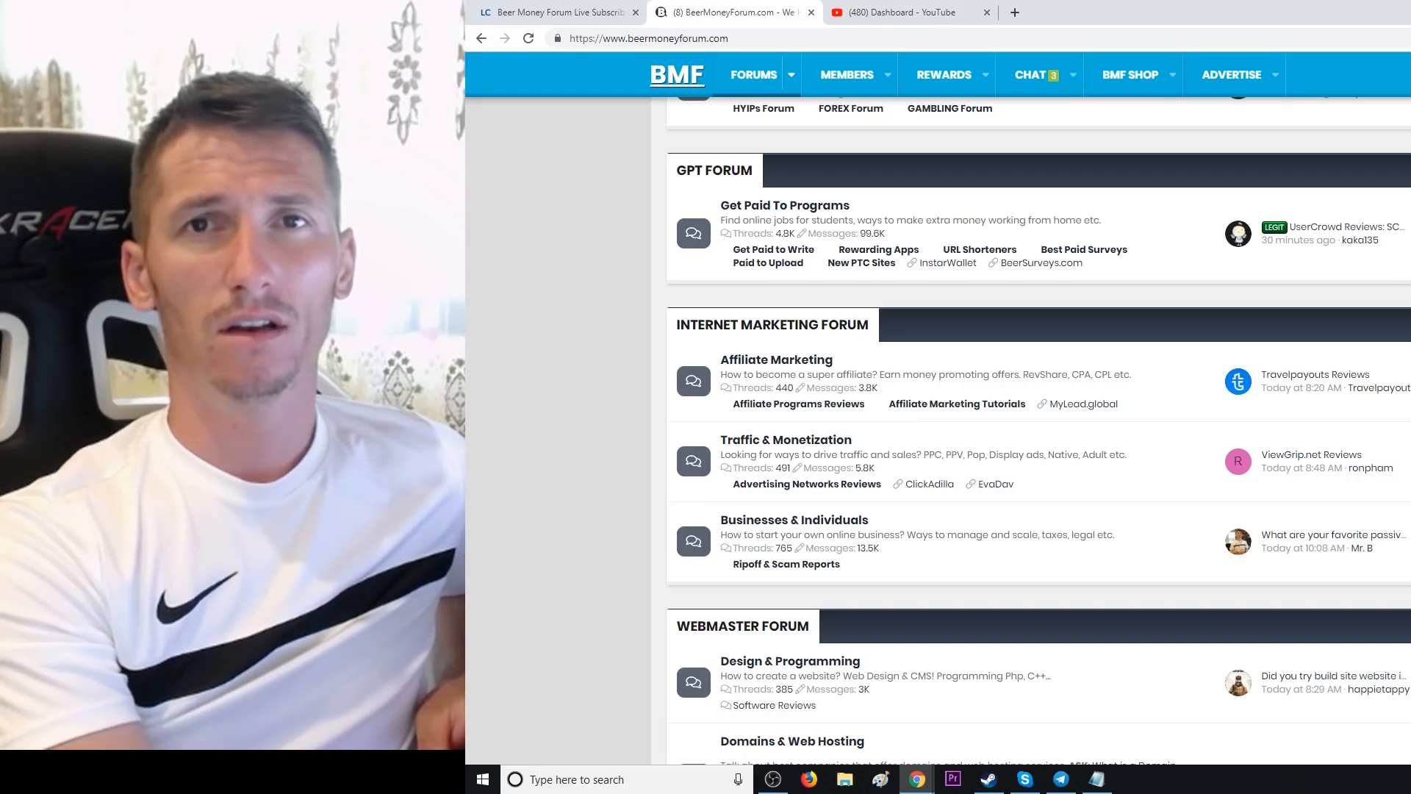
pyautogui.scroll(3)
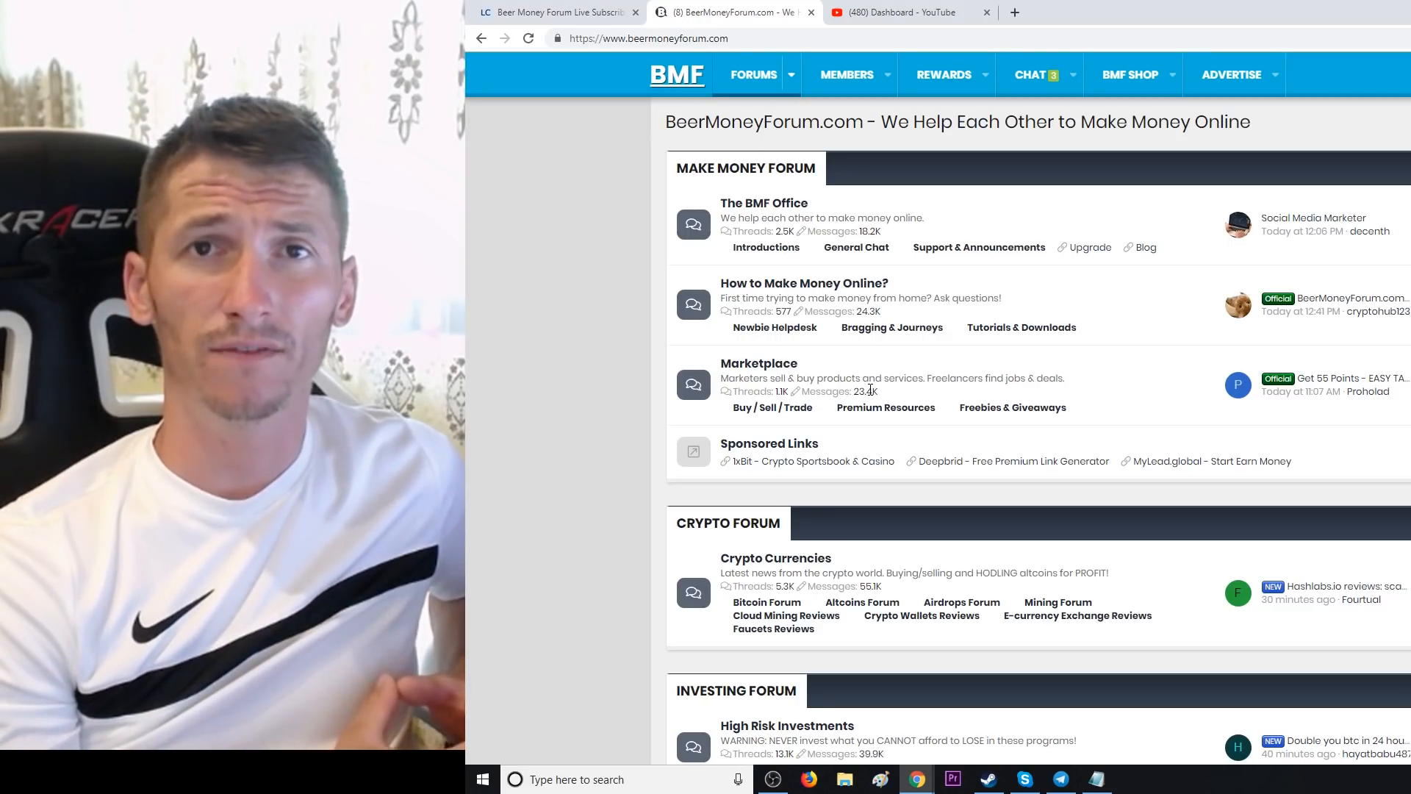
# - Scroll the BeerMoneyForum homepage down to the GPT and Internet Marketing Forum sections
pyautogui.scroll(-3)
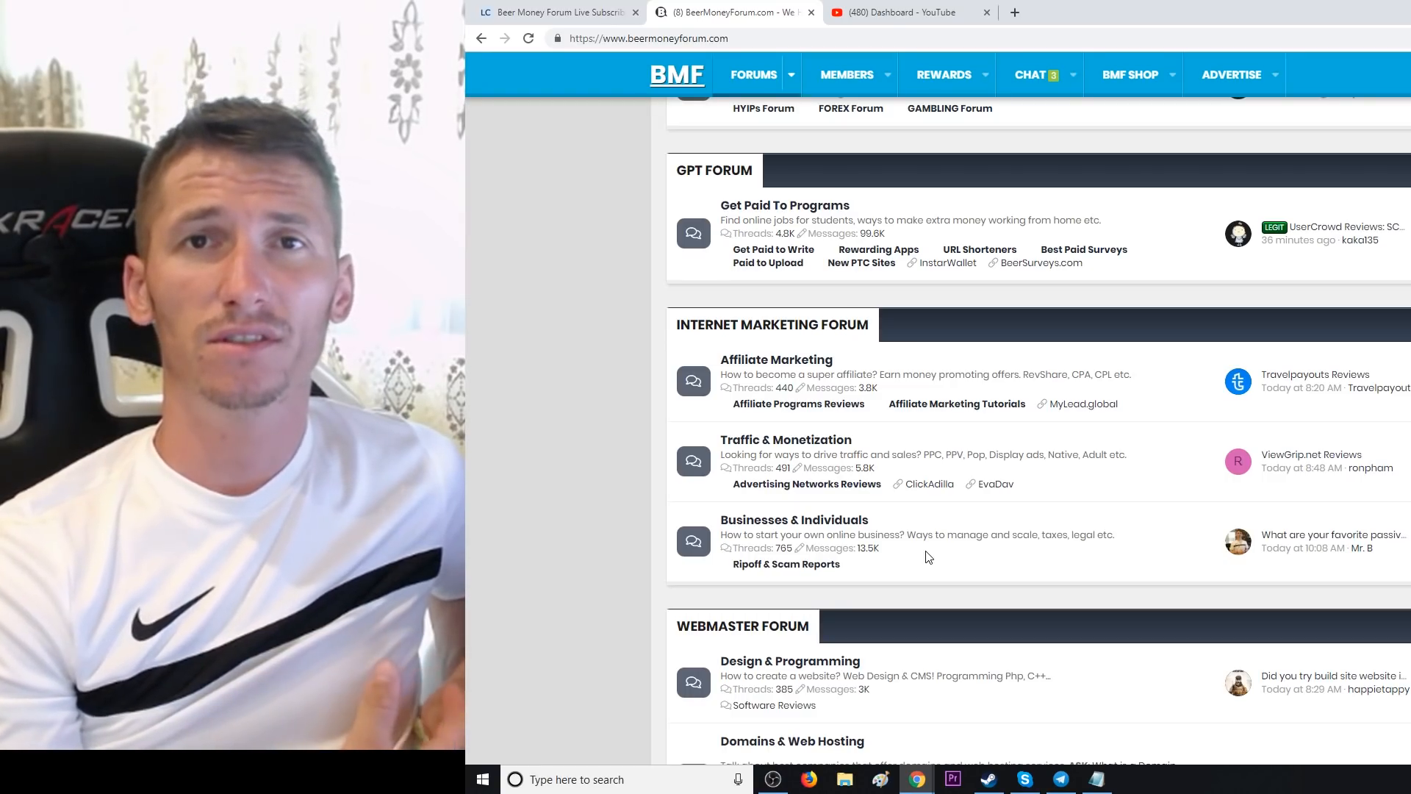
pyautogui.moveTo(979, 249)
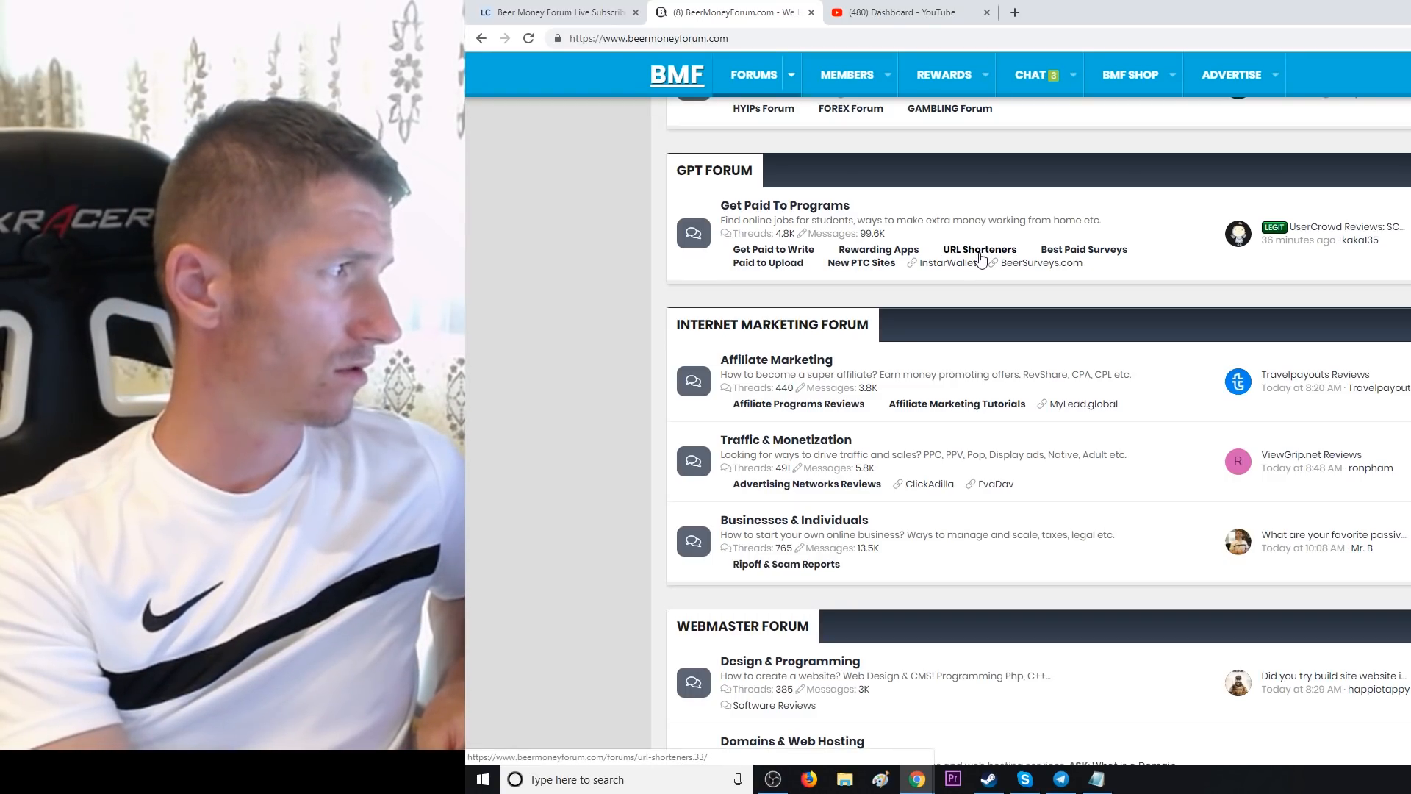
pyautogui.moveTo(1139, 310)
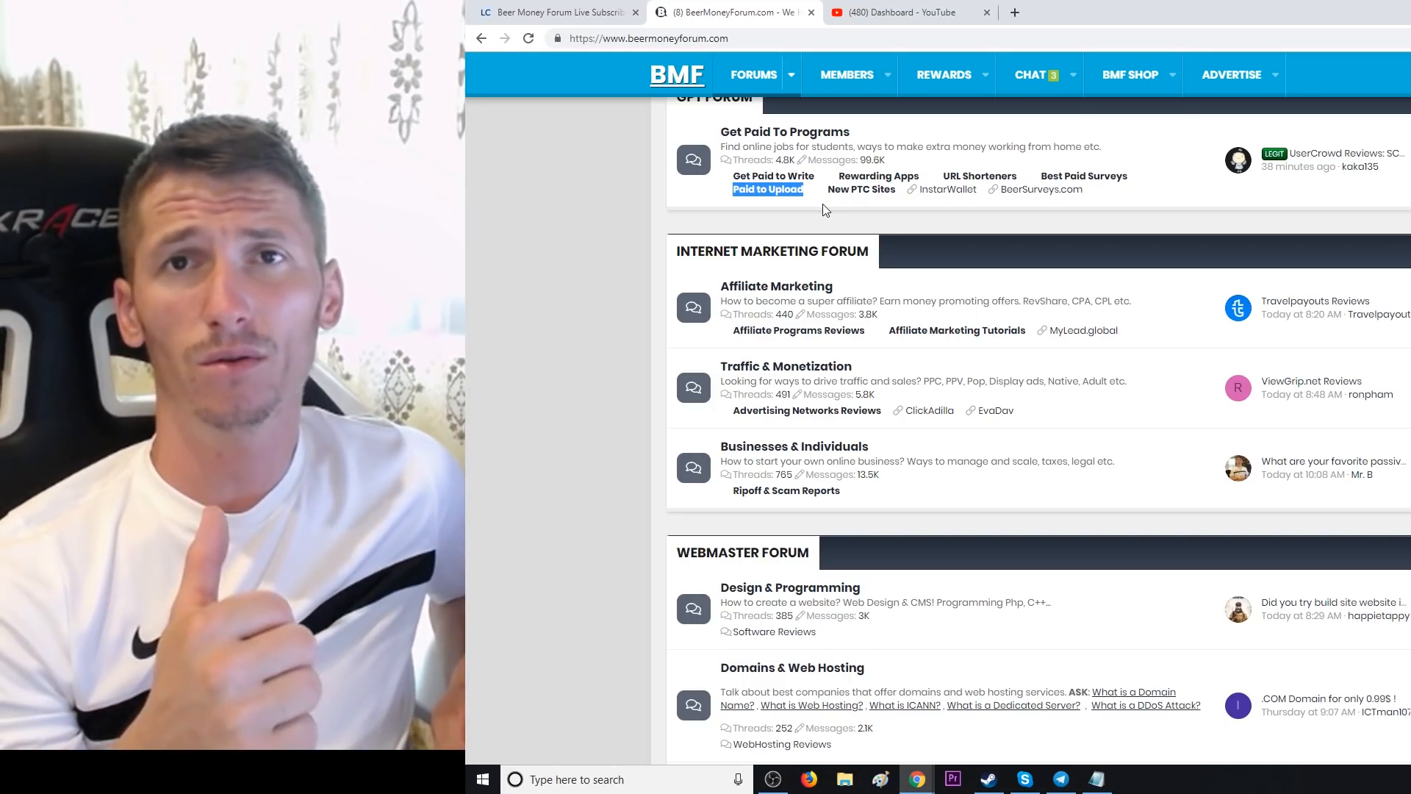
# - Scroll past the Webmaster Forum, then back up to the Crypto and Investing Forums
pyautogui.scroll(-3)
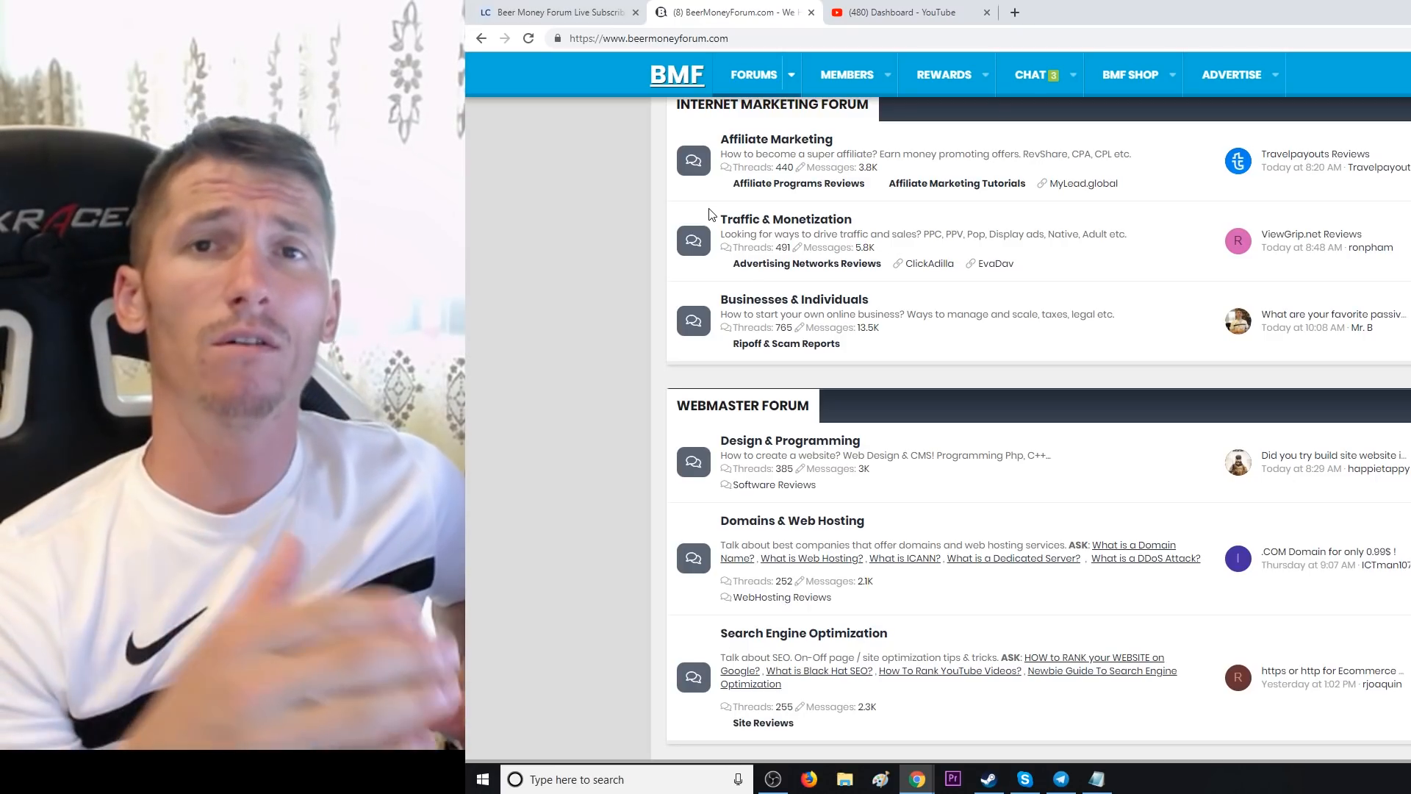
pyautogui.scroll(-3)
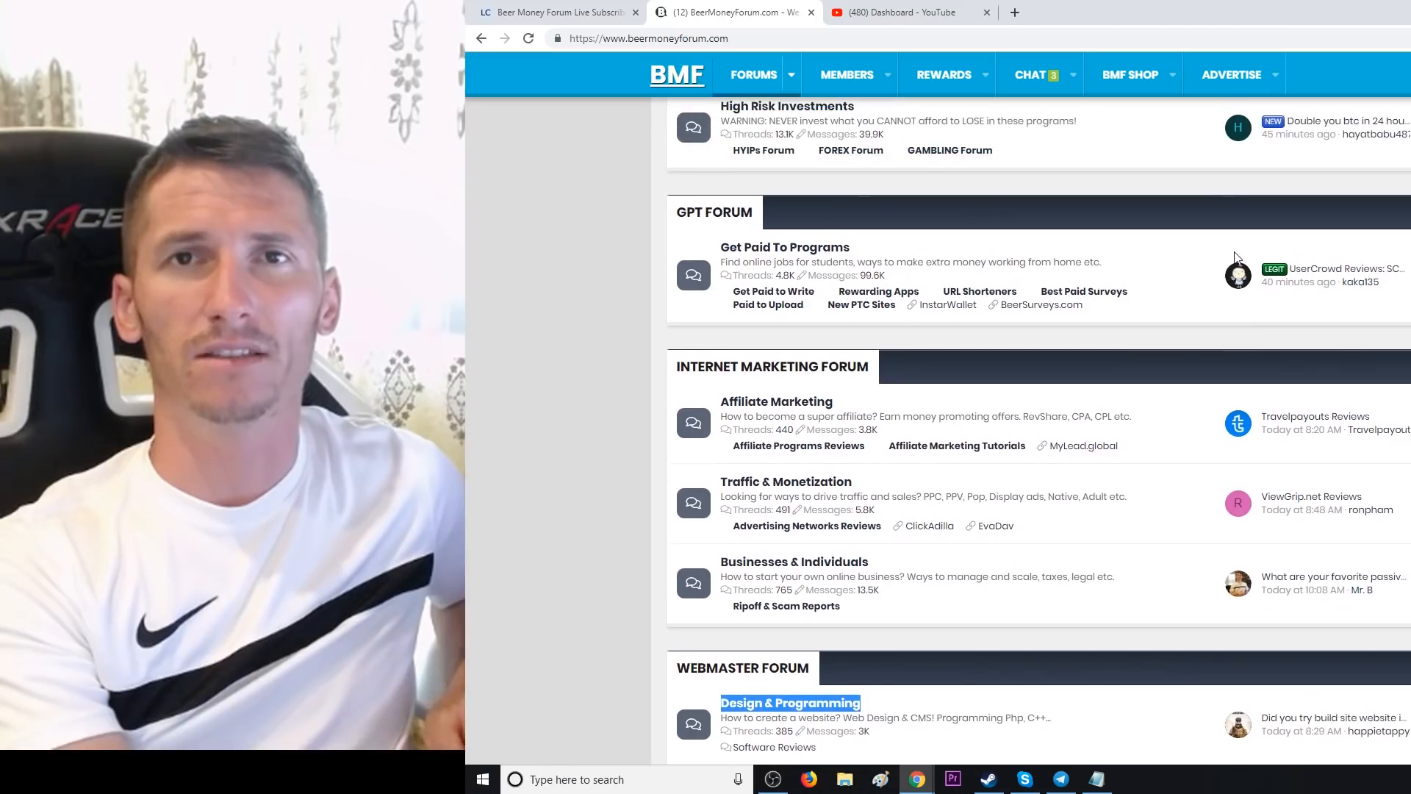
pyautogui.scroll(3)
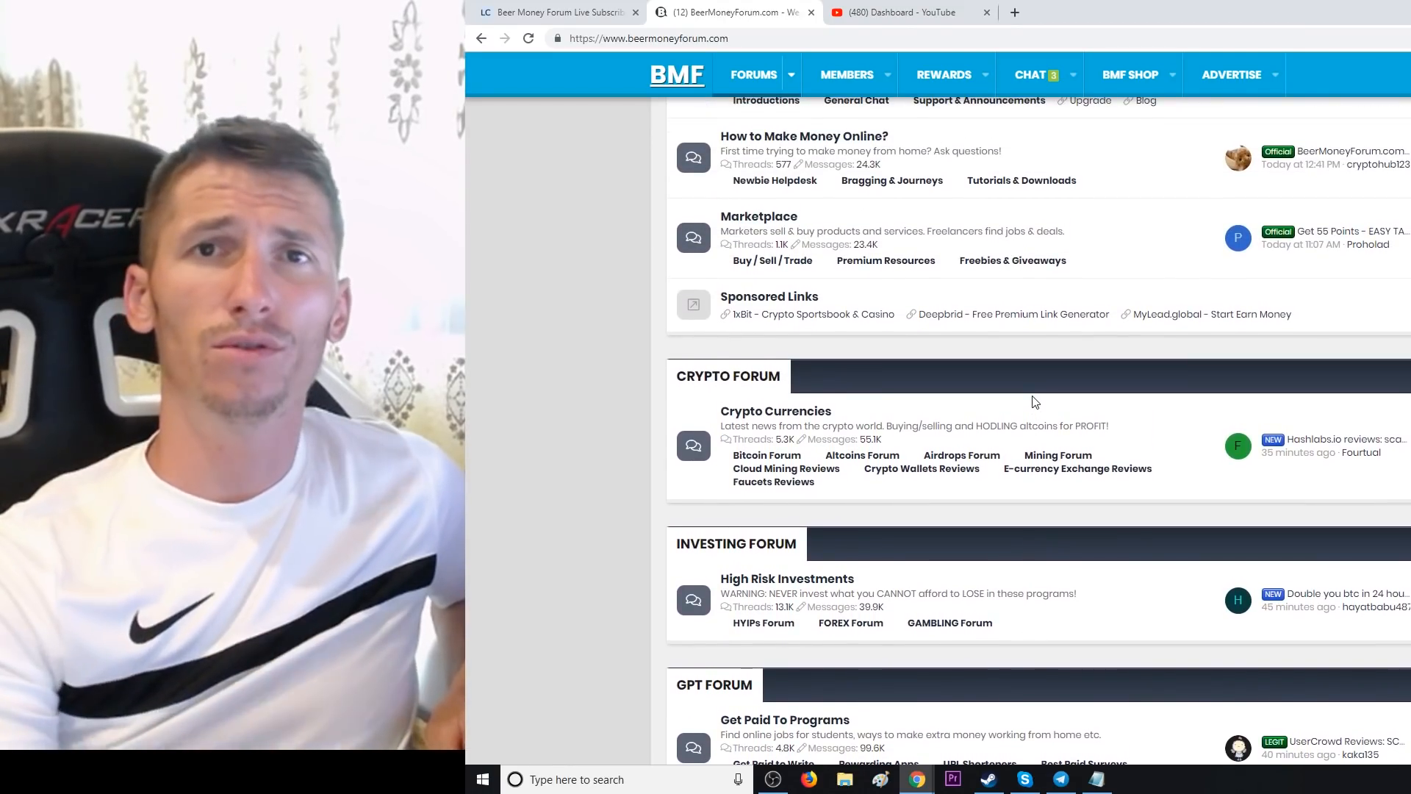